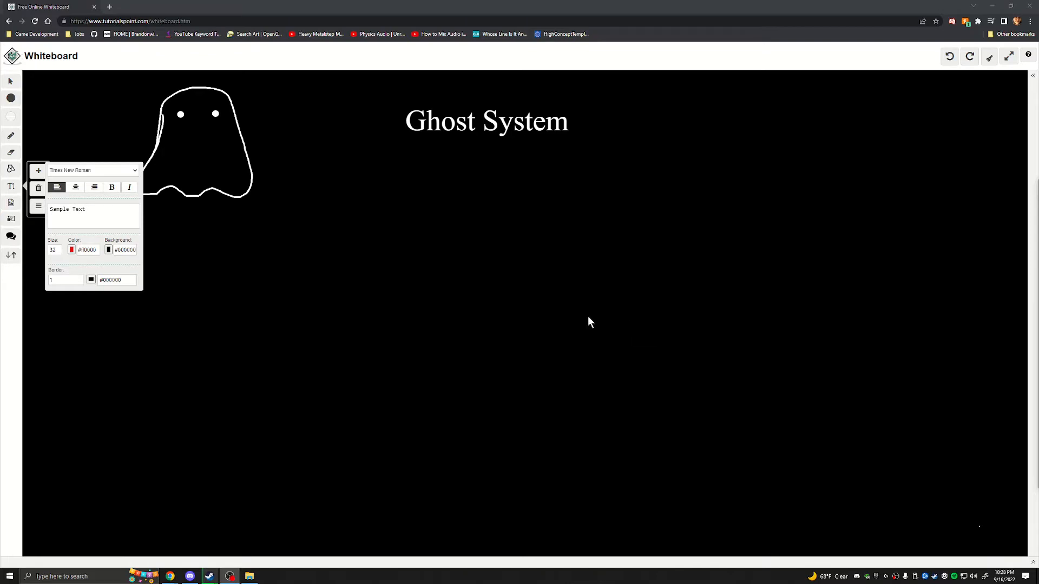
{"action": "mouse_move", "coordinate": [214, 249]}
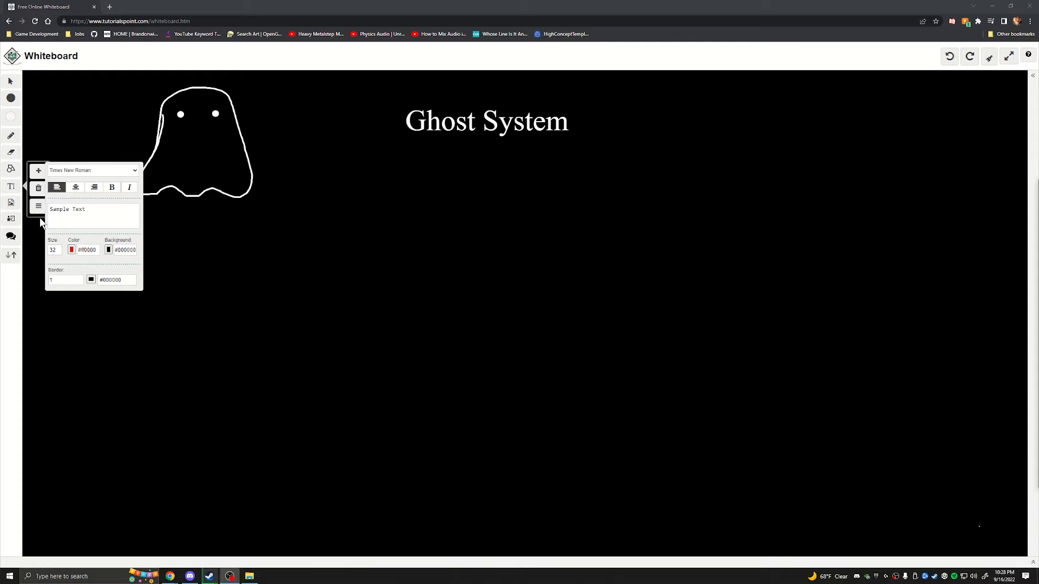
{"action": "mouse_move", "coordinate": [12, 221]}
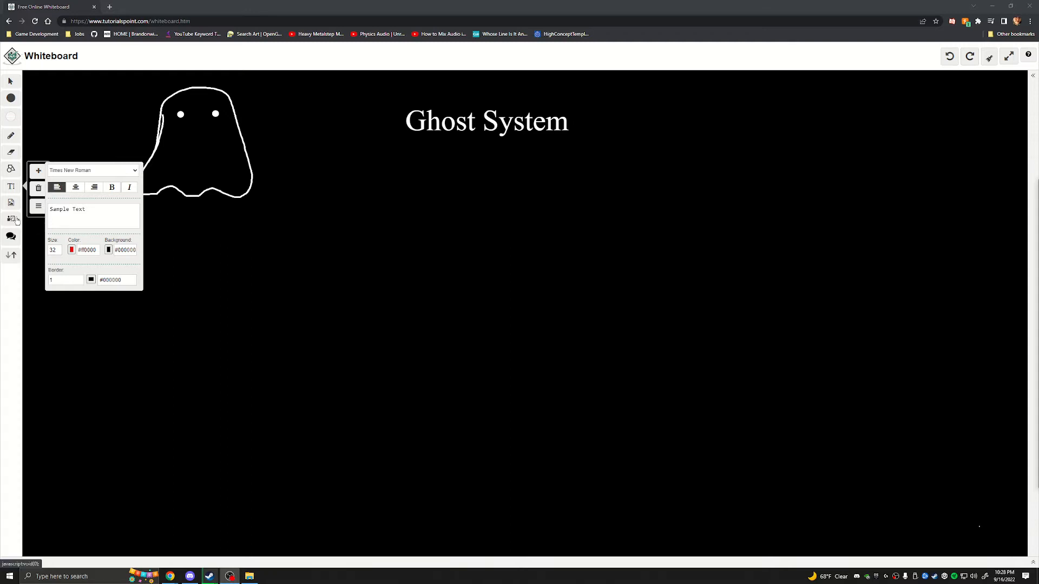
{"action": "mouse_move", "coordinate": [11, 219]}
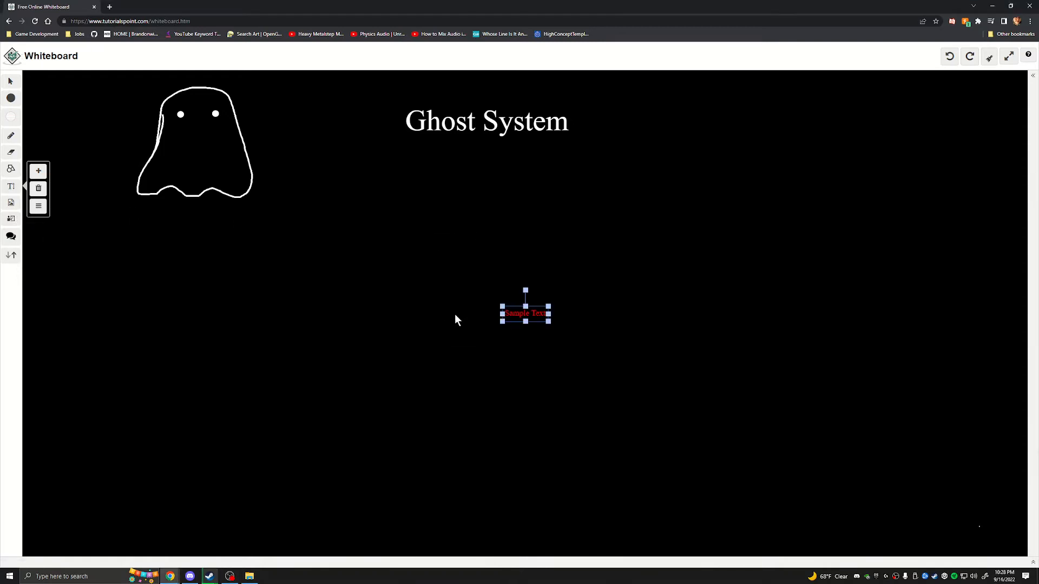
{"action": "mouse_move", "coordinate": [209, 190]}
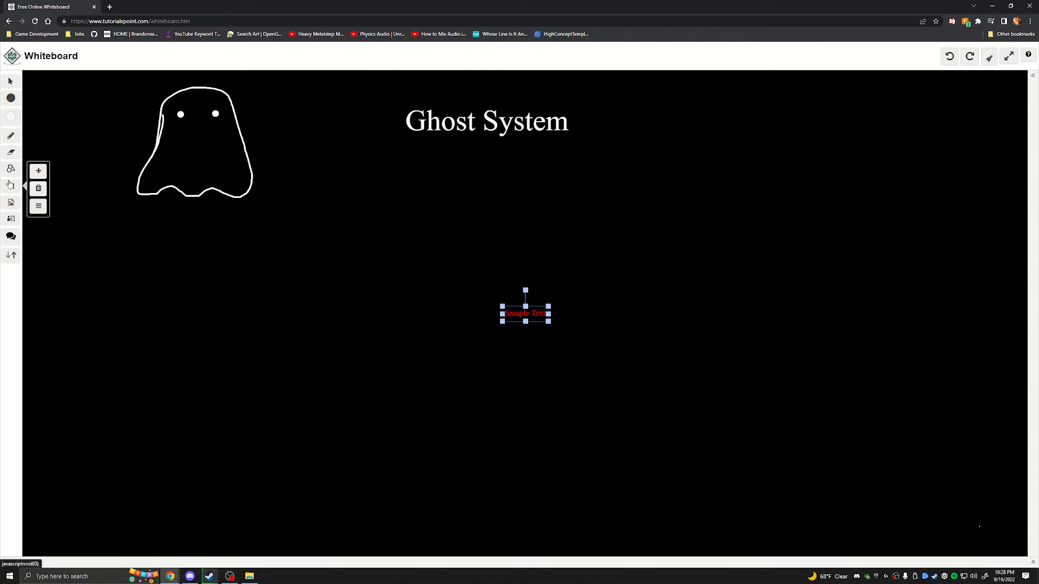
{"action": "mouse_move", "coordinate": [11, 135]}
{"action": "type", "text": "-Spawn"}
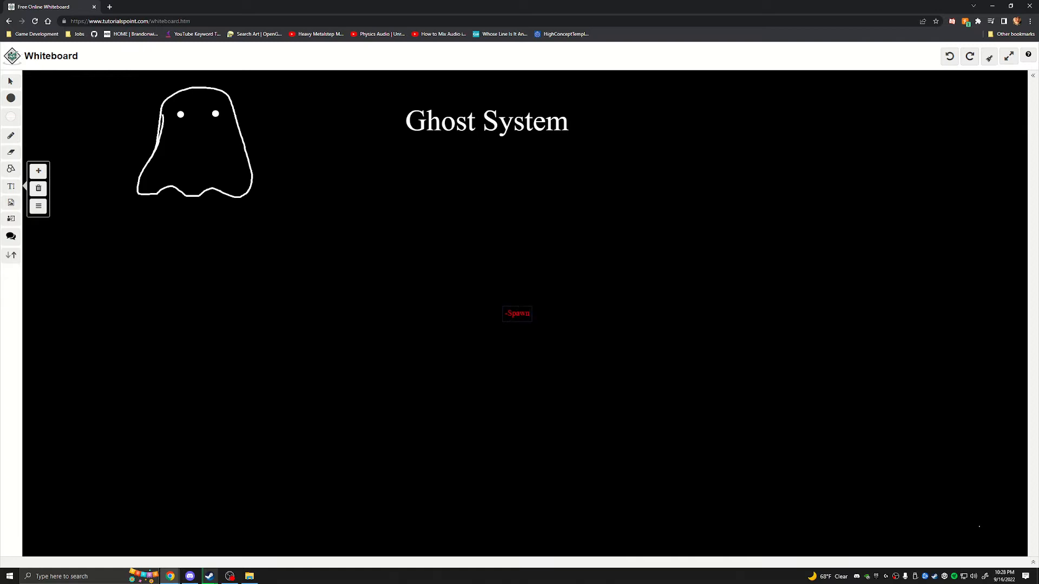
Move the '-Spawn' text box to the left, beneath the ghost drawing.
{"action": "left_click", "coordinate": [486, 121]}
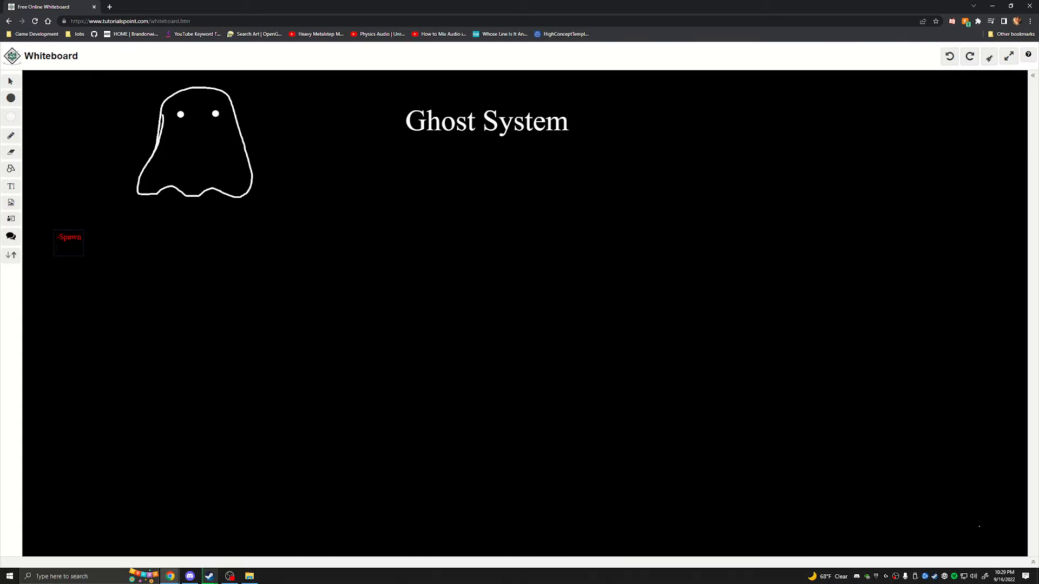
Add '-Spawn Locations', '-Quadrants', '-Interact (Ghost Interaction)' and '-Quadrants Collision Box' to the red list.
{"action": "left_click", "coordinate": [59, 247]}
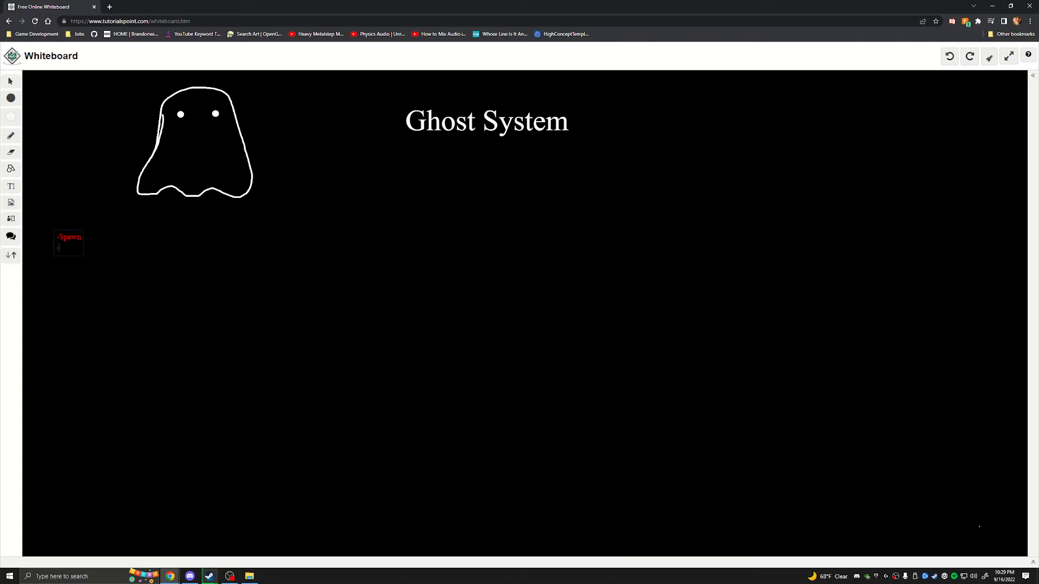
{"action": "type", "text": "-Spawn Locations"}
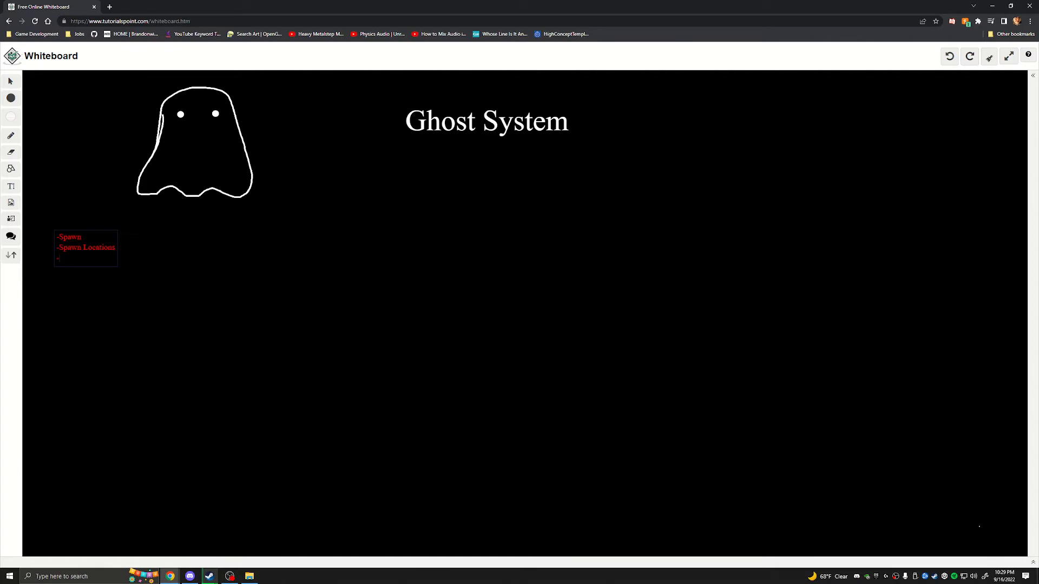
{"action": "type", "text": "Qu"}
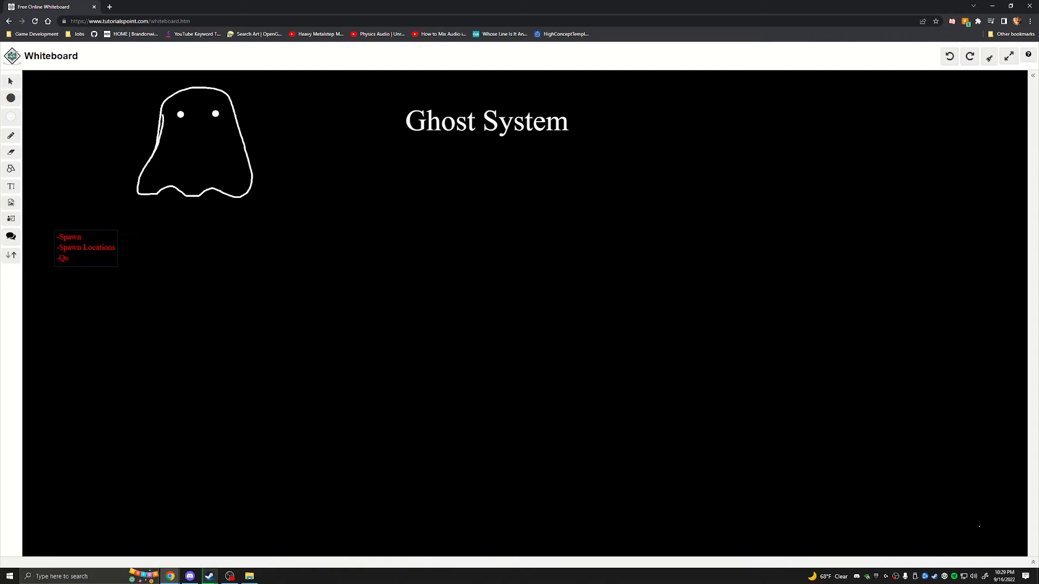
{"action": "type", "text": "adrants"}
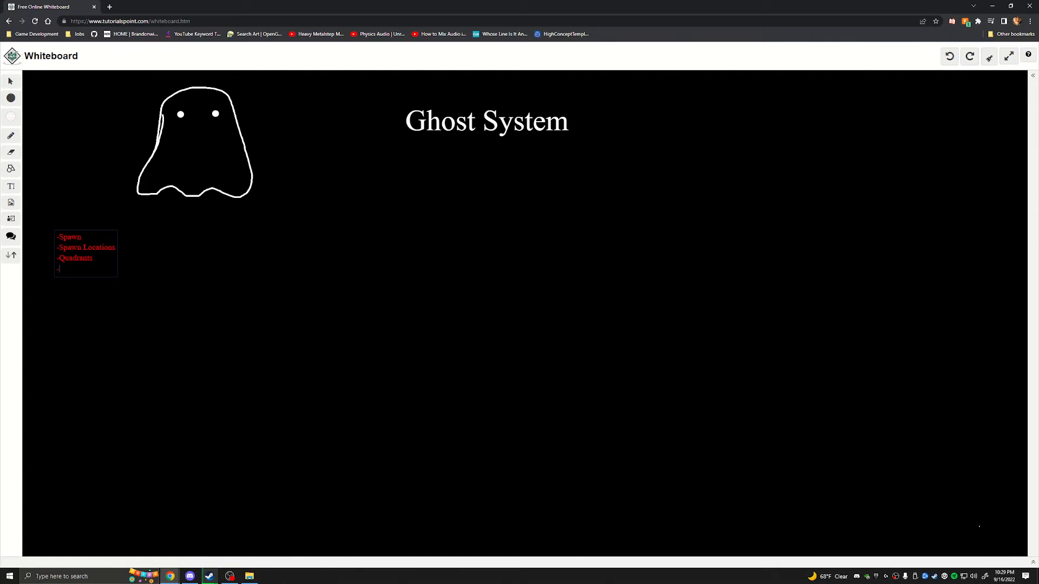
{"action": "type", "text": "-Interact("}
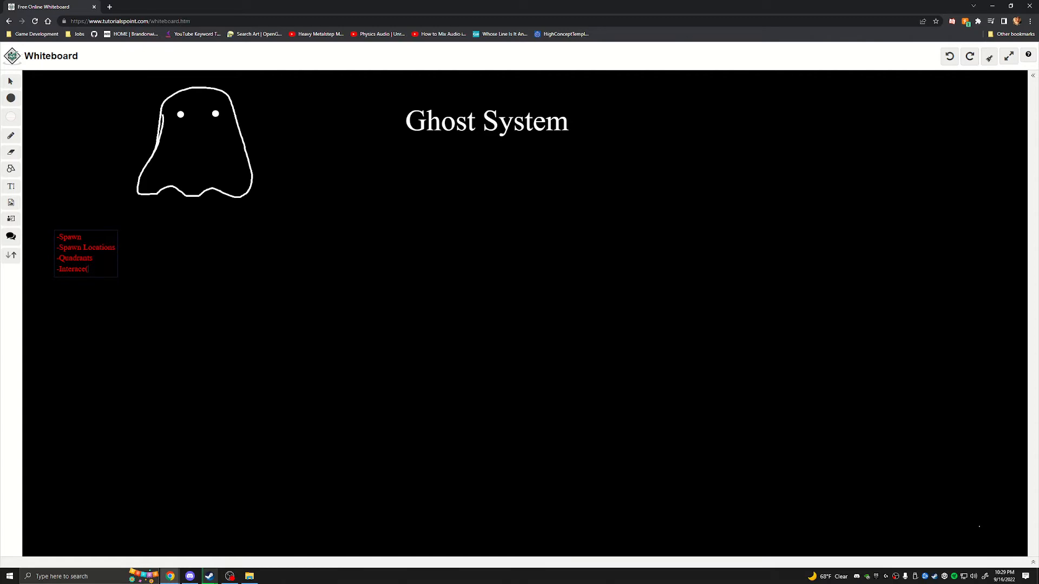
{"action": "type", "text": "Ghost 1"}
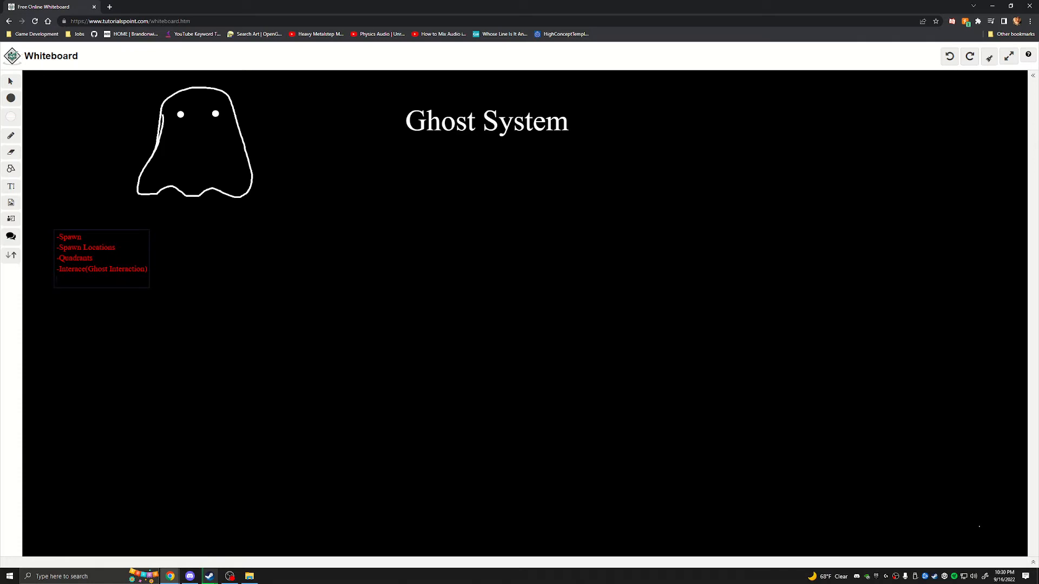
{"action": "type", "text": "-Quadrants"}
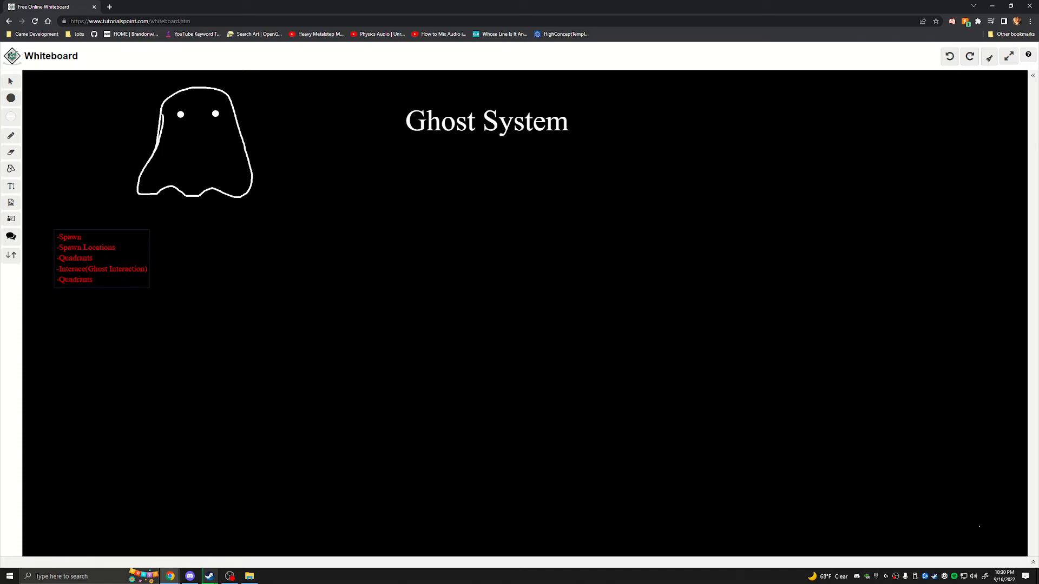
{"action": "type", "text": "Coll"}
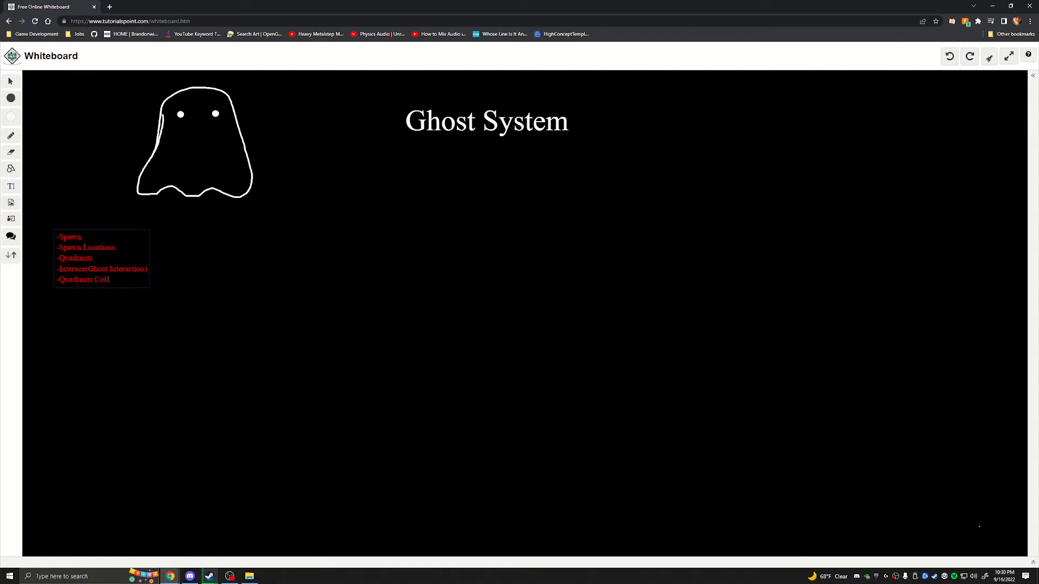
{"action": "type", "text": "ision"}
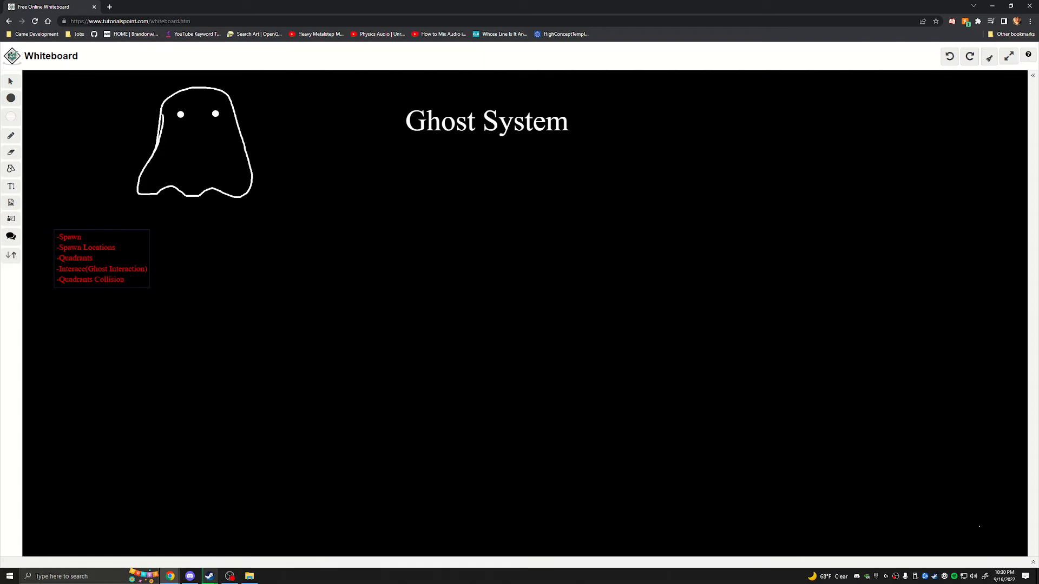
{"action": "type", "text": "Box"}
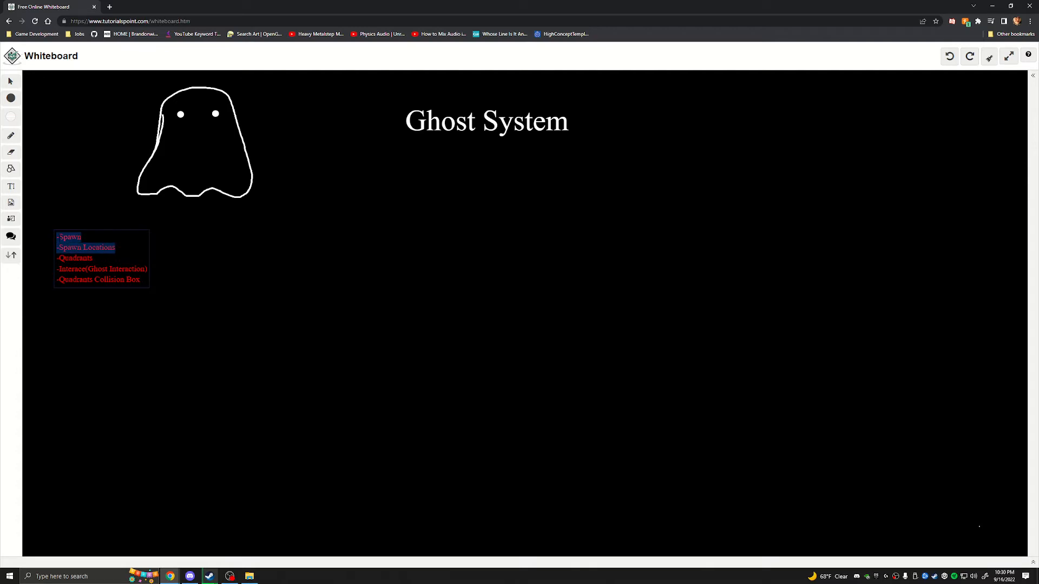
Remove the stray Sample Text box and insert a blank line after '-Spawn Locations'.
{"action": "left_click", "coordinate": [11, 186]}
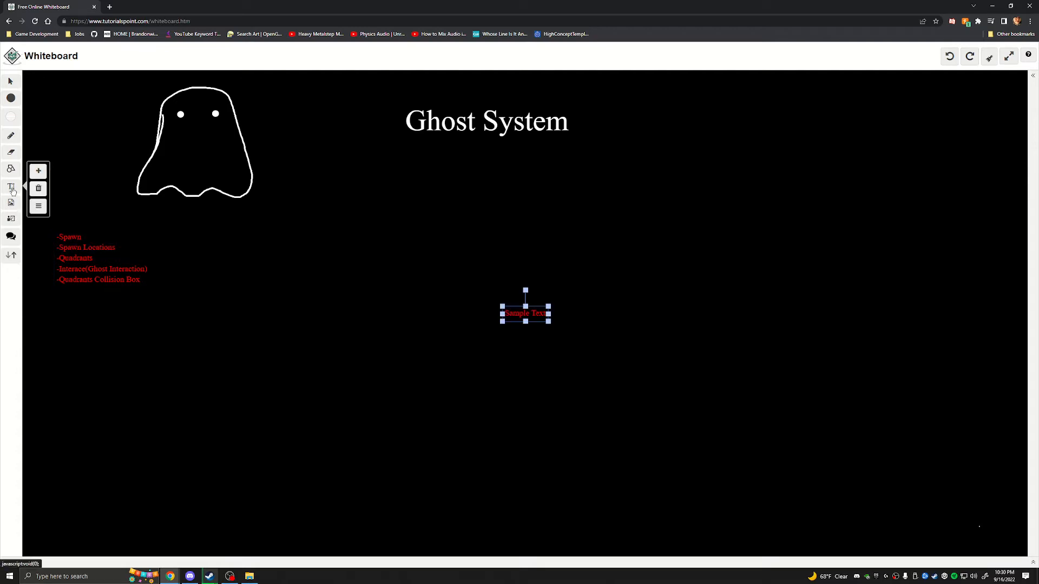
{"action": "left_click", "coordinate": [38, 188]}
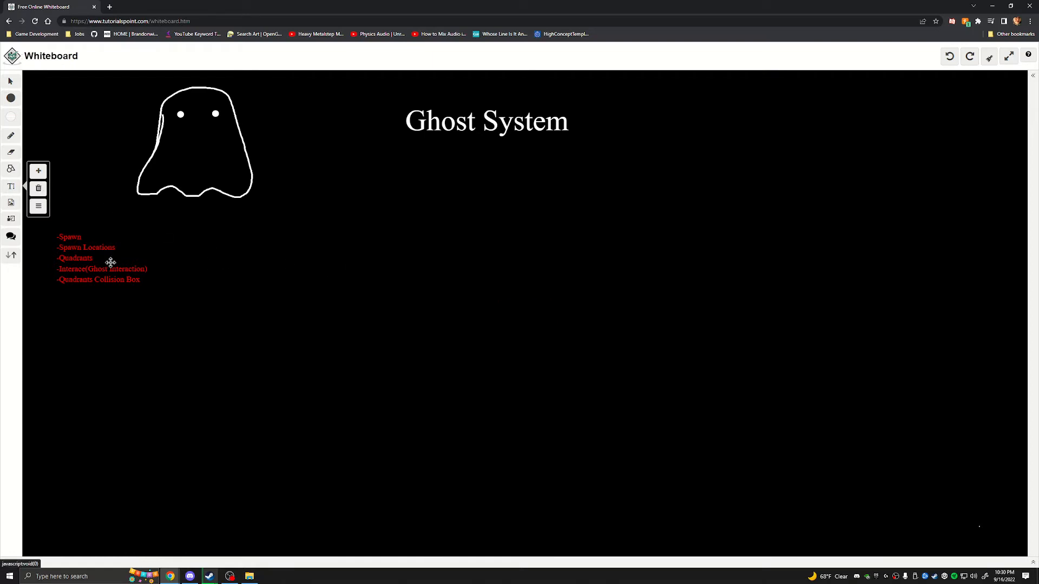
{"action": "left_click", "coordinate": [100, 259]}
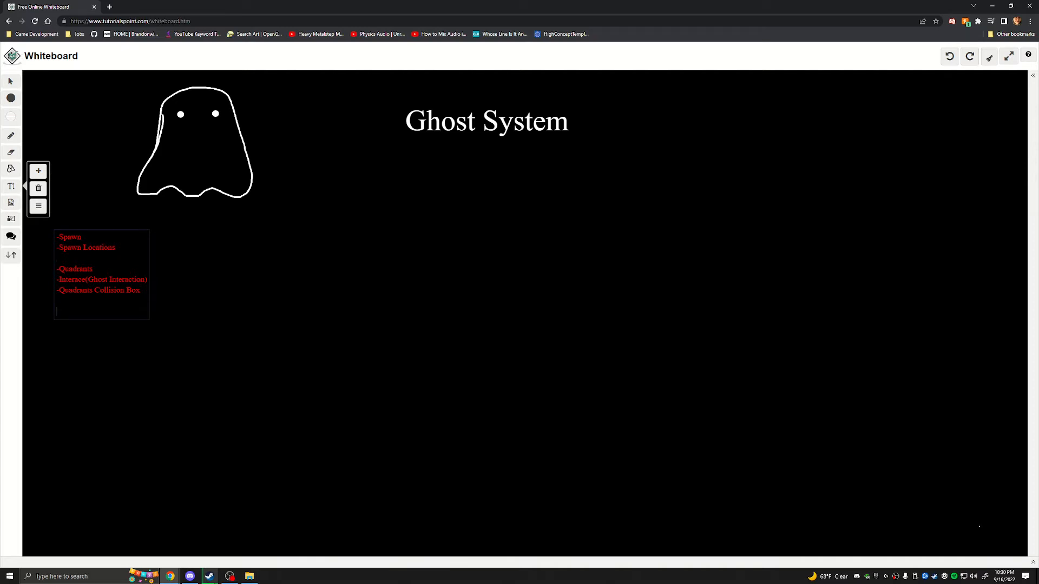
Add Physics, Sound(s), Actual Sounds (system), instance and 'How many ghosts' lines to the list.
{"action": "type", "text": "Phyi"}
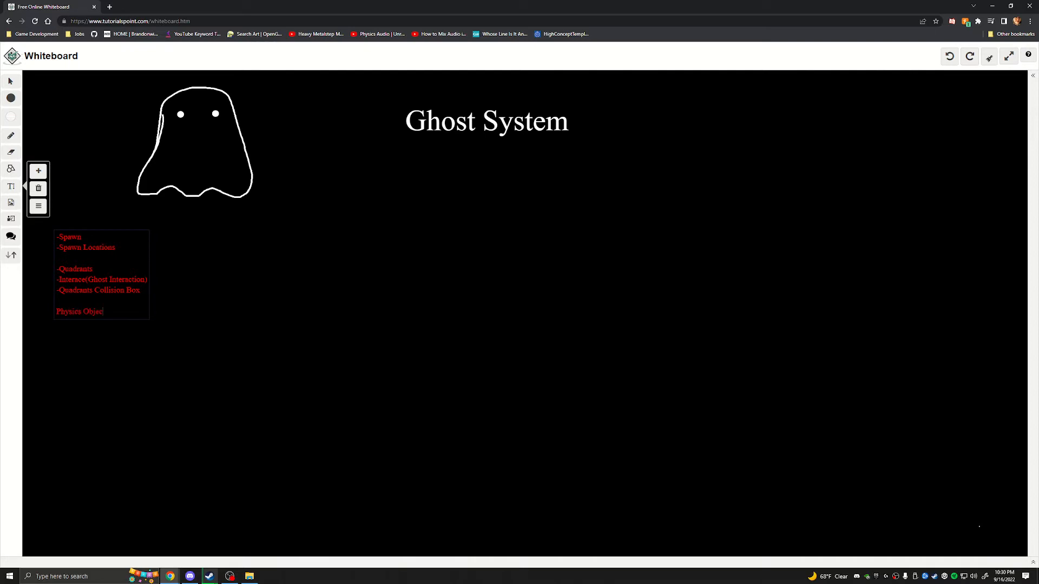
{"action": "type", "text": "ts"}
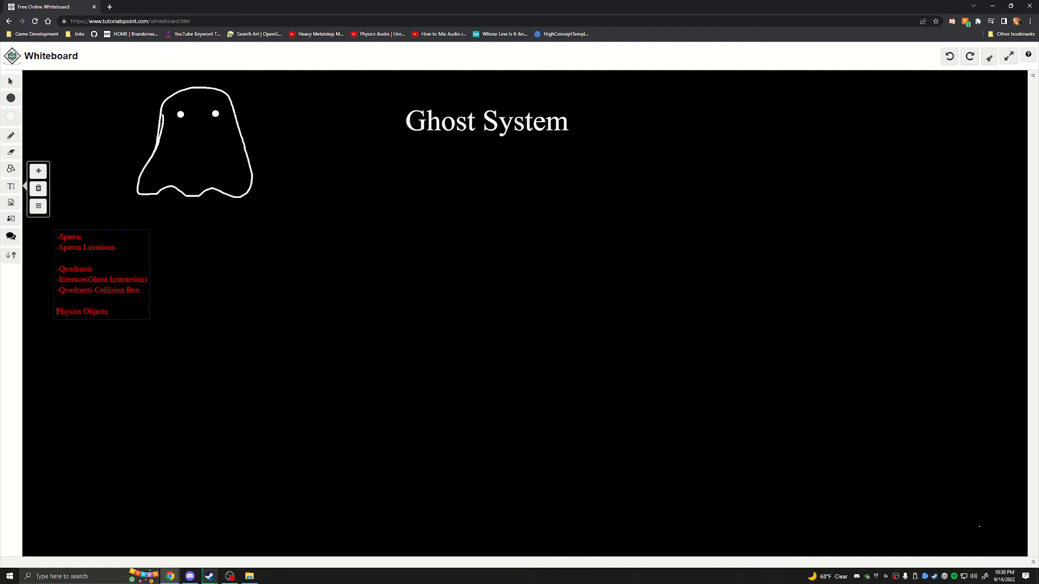
{"action": "type", "text": "-"}
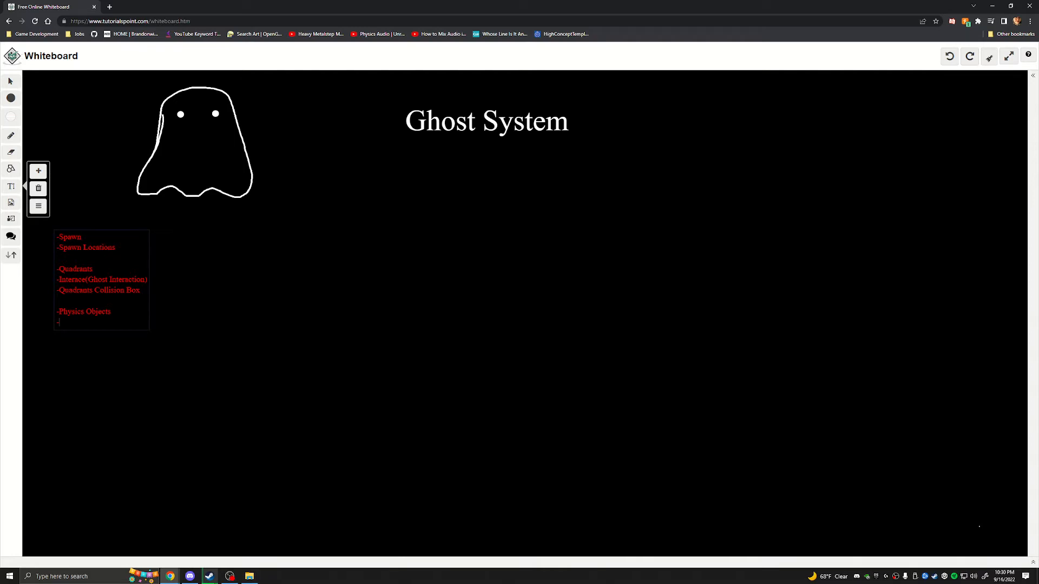
{"action": "type", "text": "Sounds"}
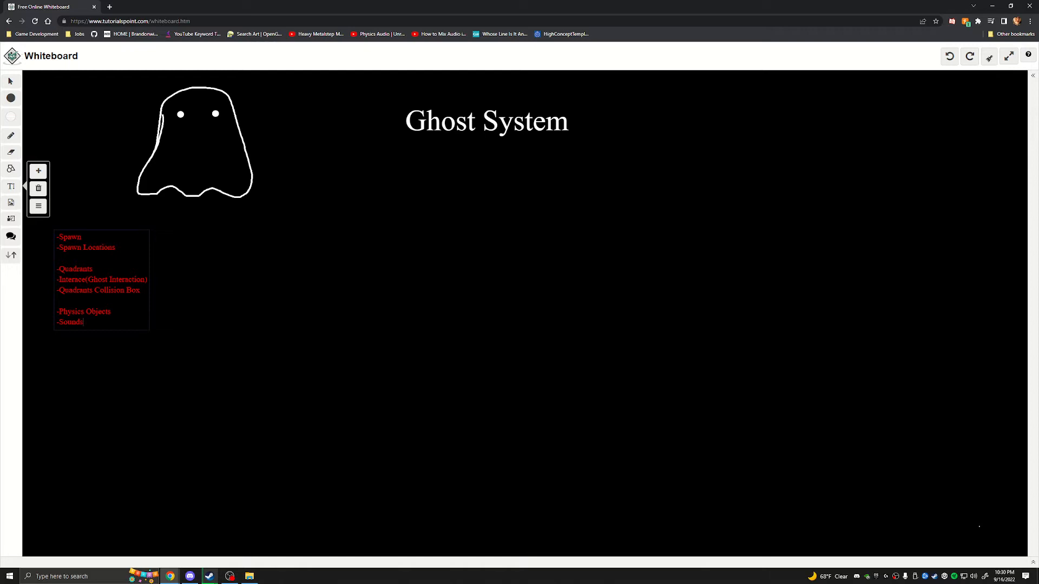
{"action": "type", "text": "(s)"}
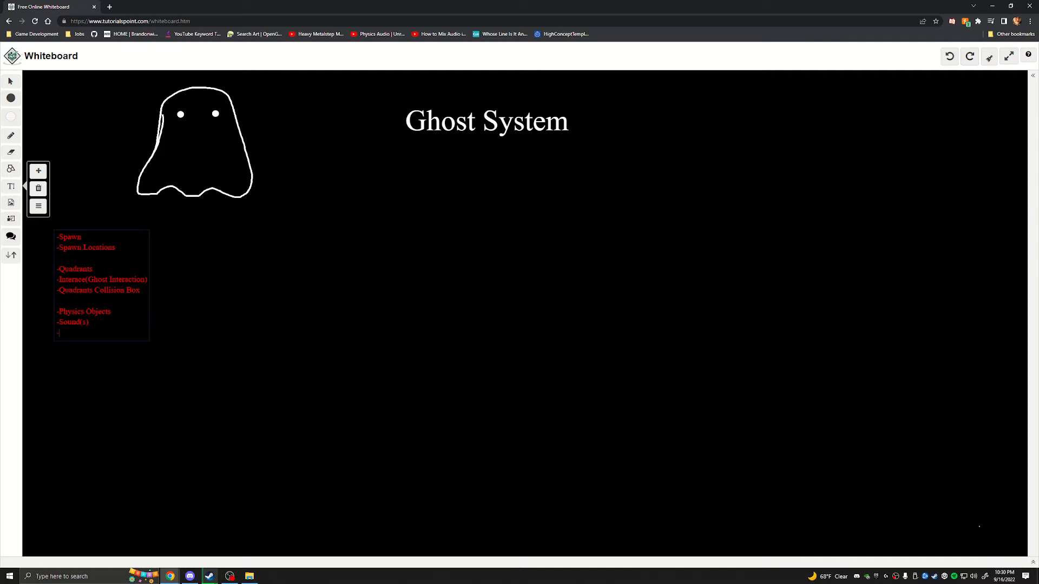
{"action": "type", "text": "-Actual Sou"}
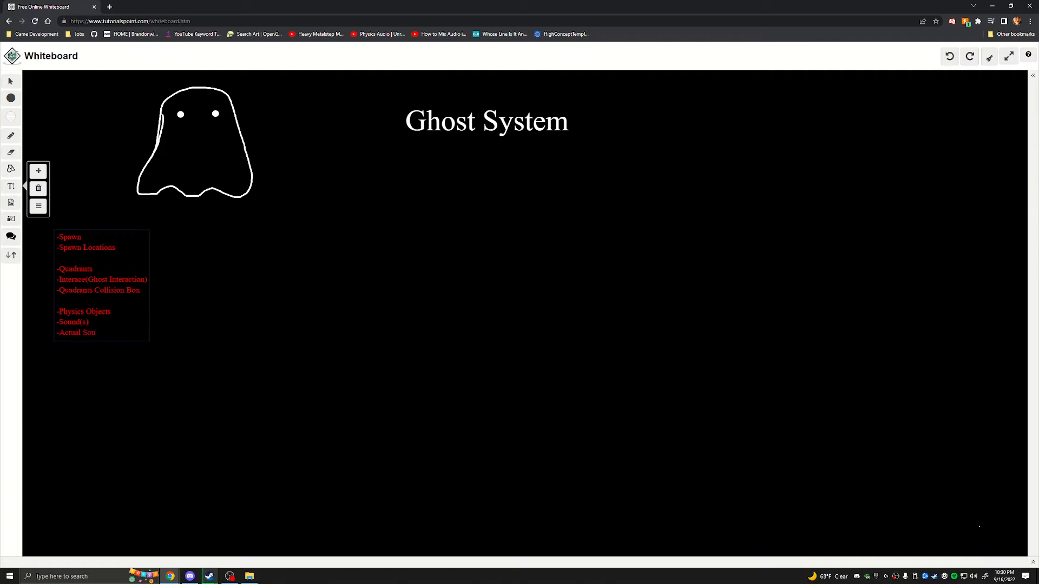
{"action": "type", "text": "nds"}
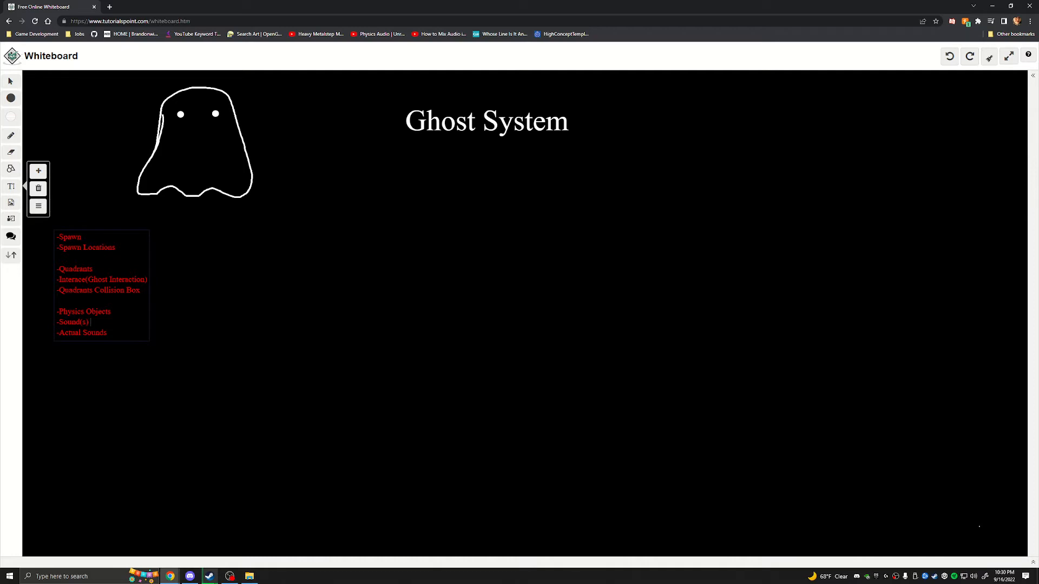
{"action": "type", "text": "(system)"}
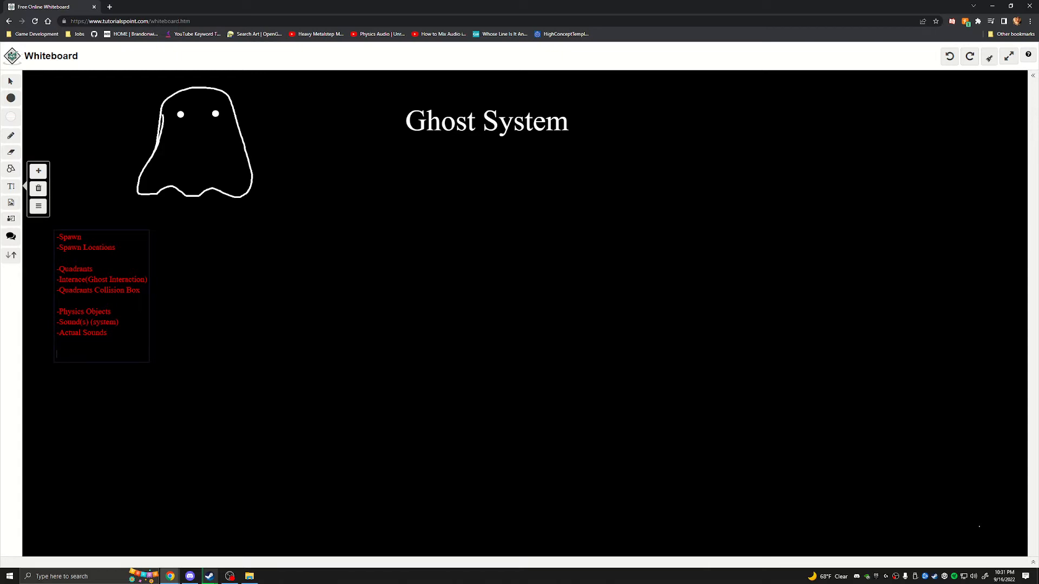
{"action": "type", "text": "-Game I"}
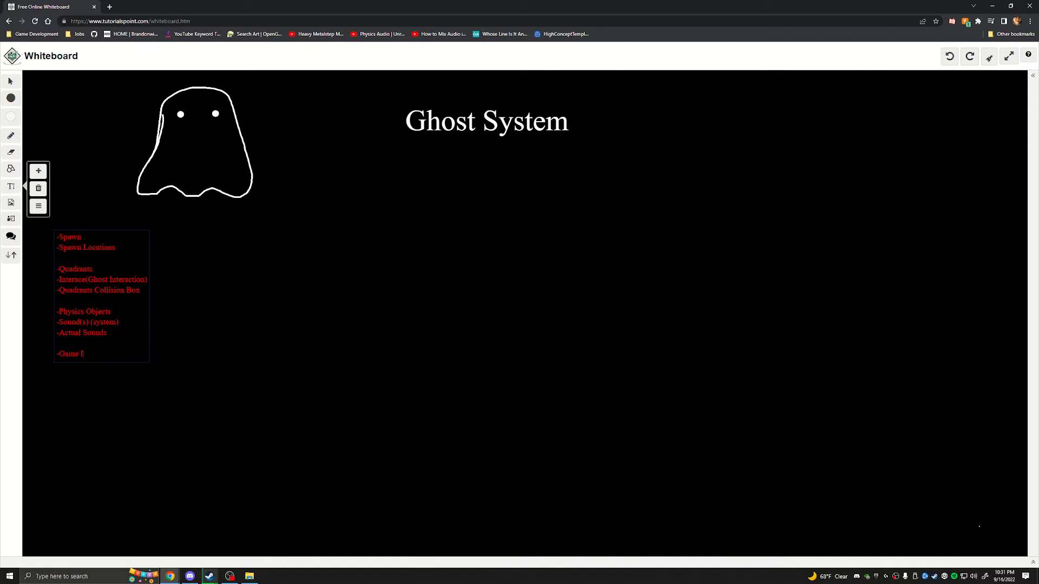
{"action": "type", "text": "nstance"}
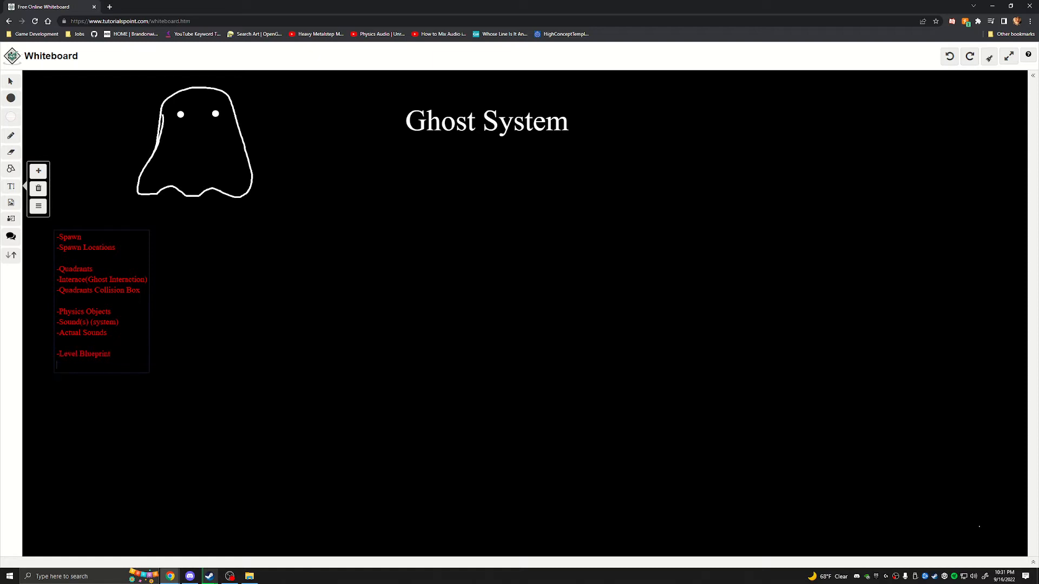
{"action": "type", "text": "-How many ghosts active."}
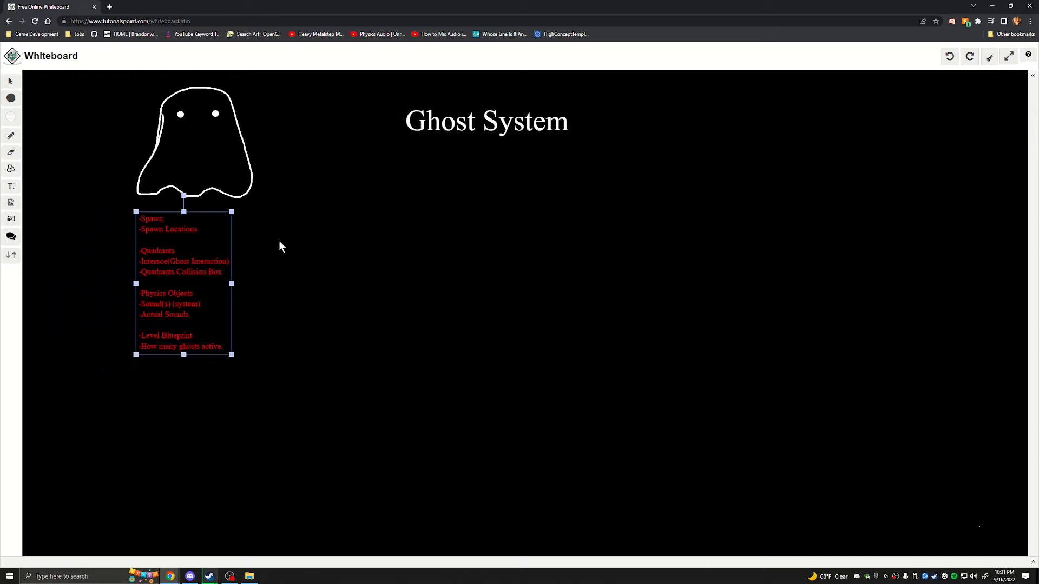
Deselect the red list to finish editing, leaving it under the ghost.
{"action": "left_click", "coordinate": [294, 128]}
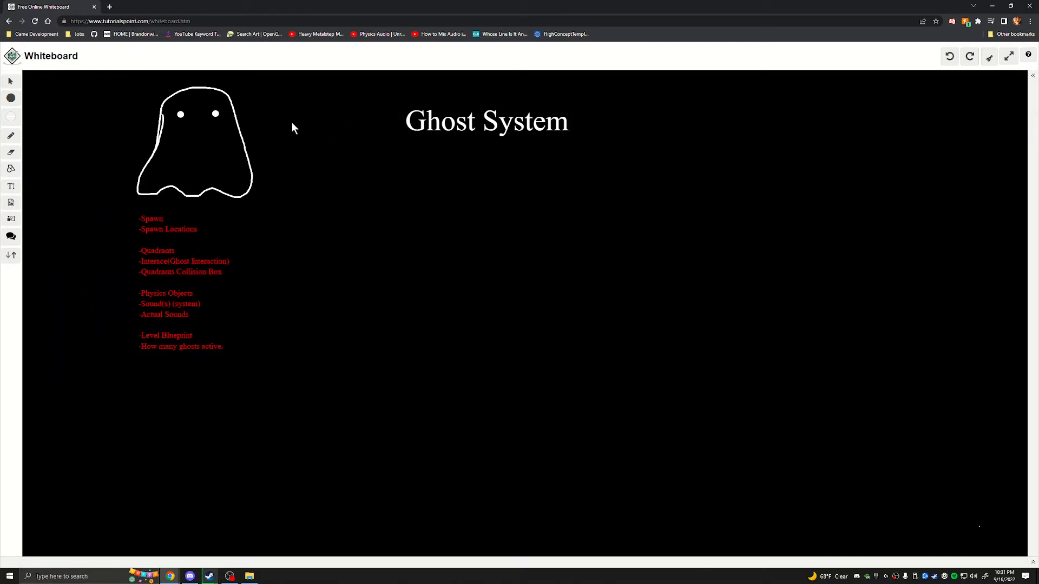
{"action": "mouse_move", "coordinate": [157, 232]}
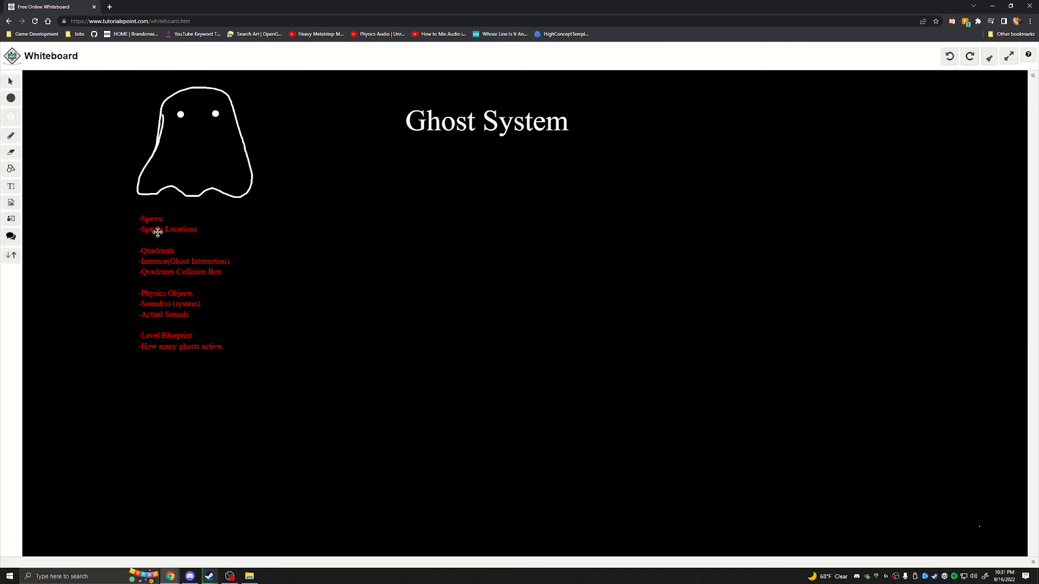
{"action": "mouse_move", "coordinate": [153, 230]}
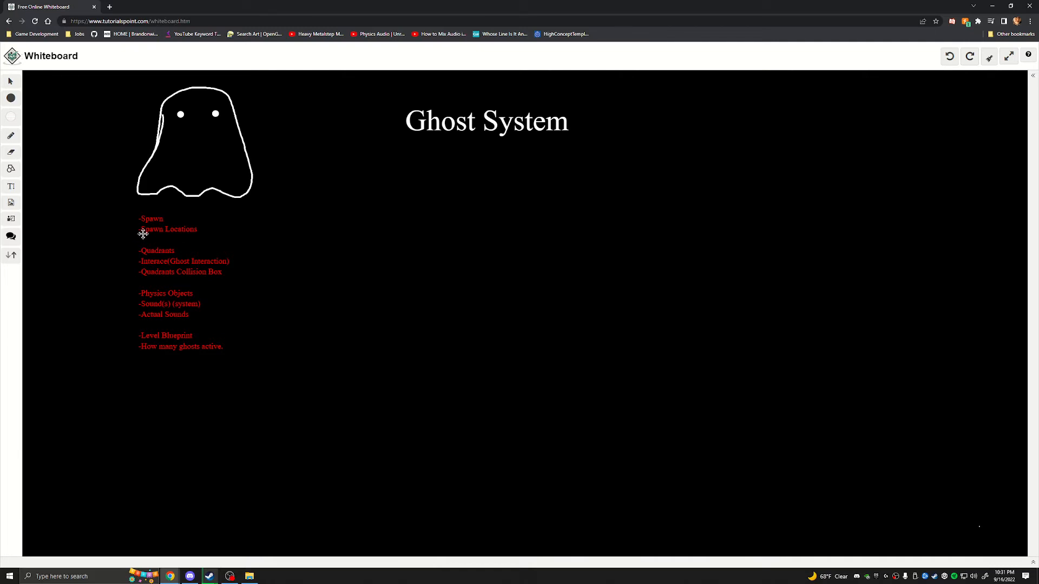
{"action": "mouse_move", "coordinate": [175, 254]}
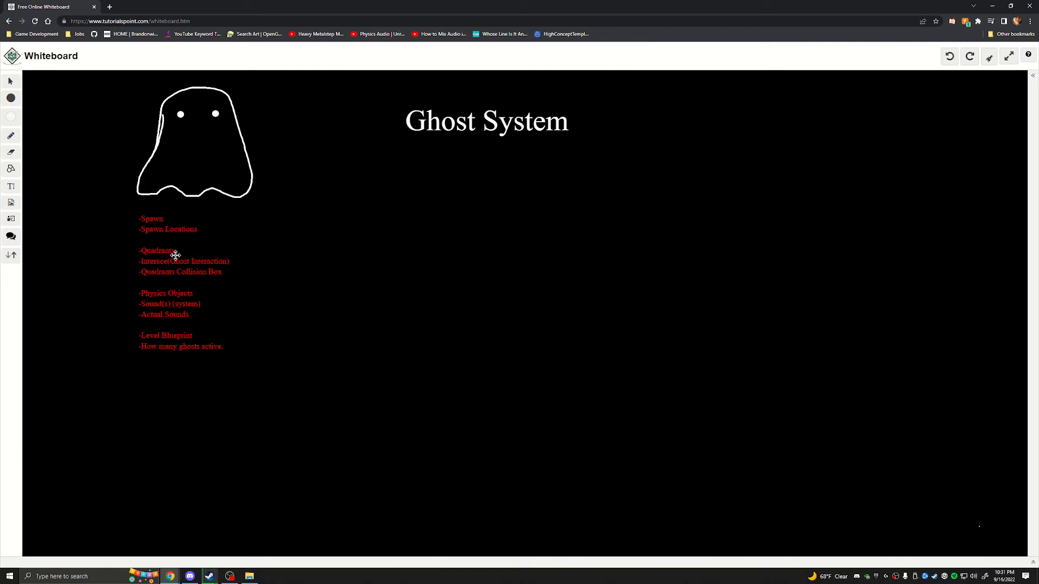
{"action": "mouse_move", "coordinate": [210, 277]}
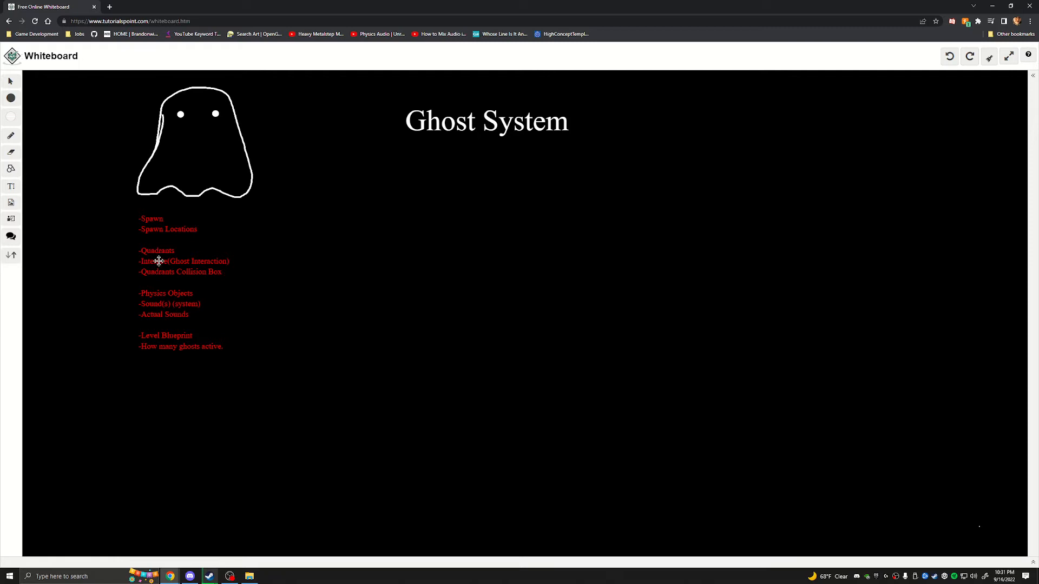
{"action": "mouse_move", "coordinate": [200, 272]}
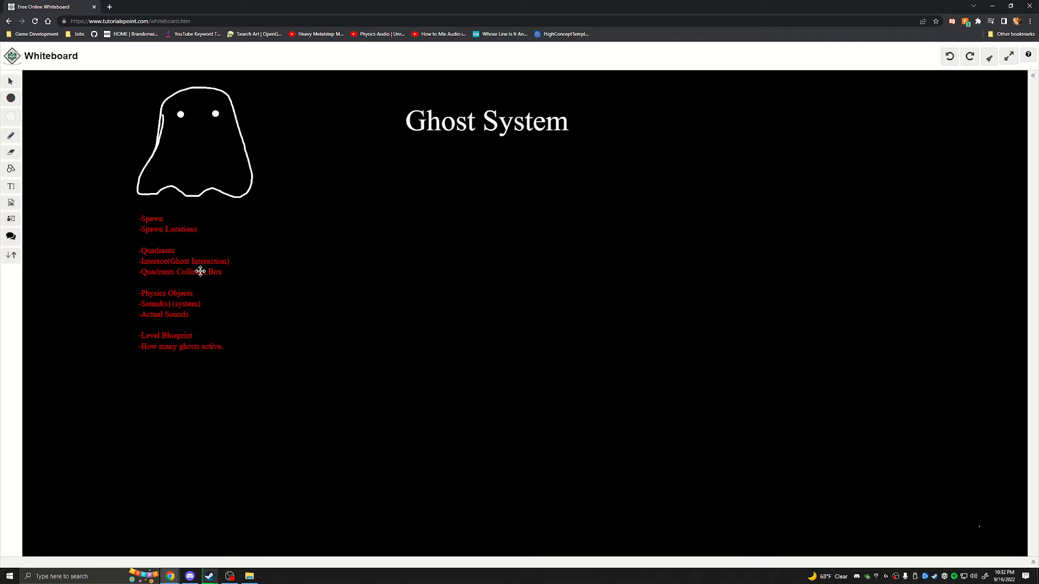
{"action": "mouse_move", "coordinate": [193, 263]}
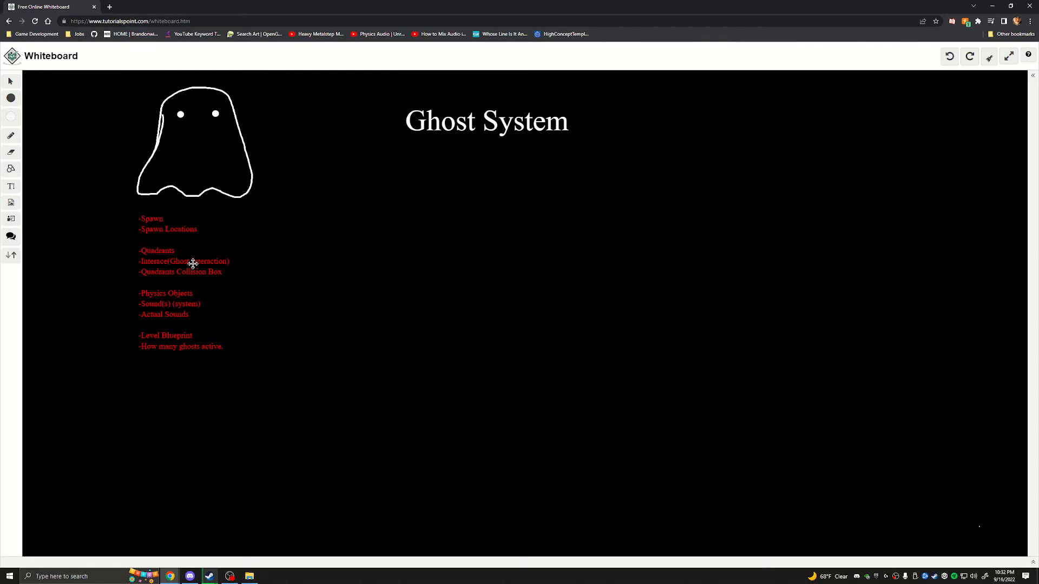
{"action": "mouse_move", "coordinate": [137, 277]}
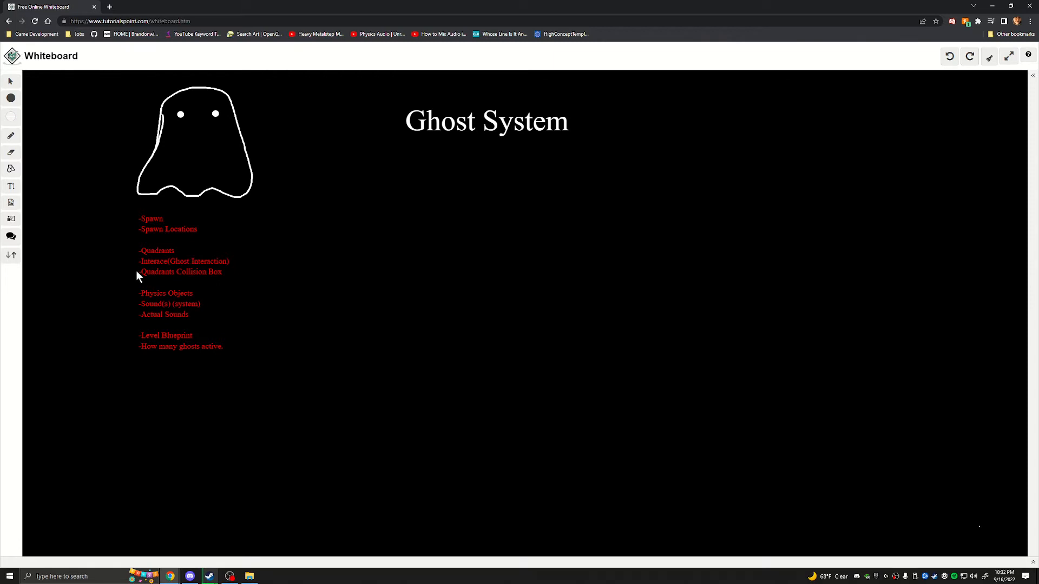
{"action": "mouse_move", "coordinate": [219, 275]}
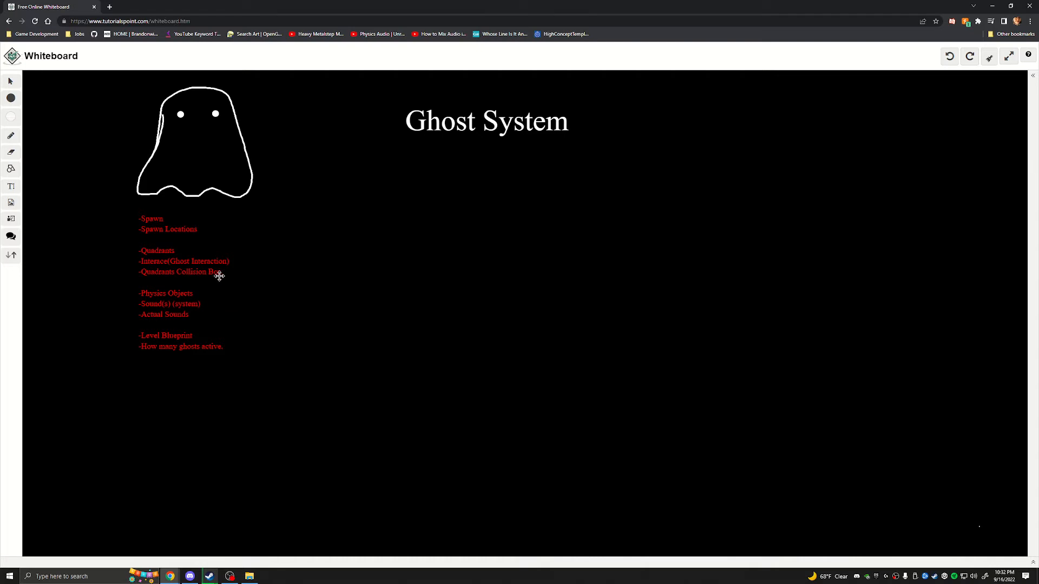
{"action": "mouse_move", "coordinate": [150, 260]}
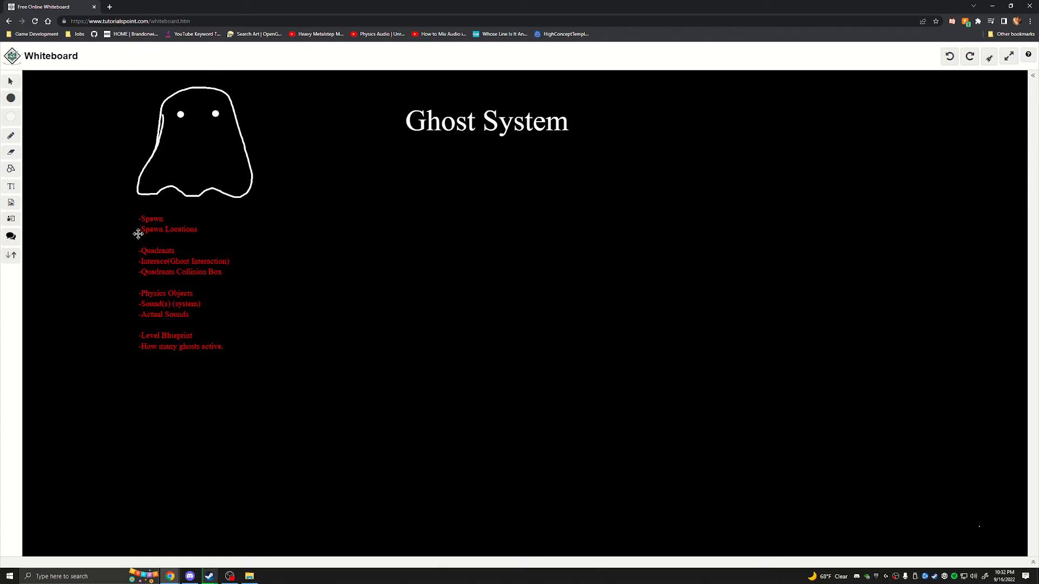
{"action": "mouse_move", "coordinate": [161, 295]}
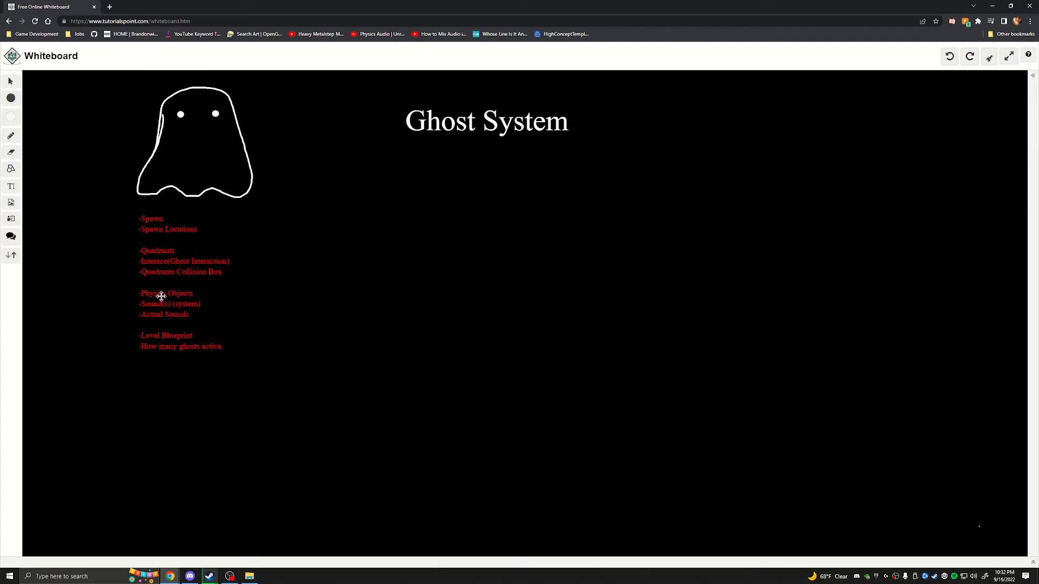
{"action": "mouse_move", "coordinate": [191, 292]}
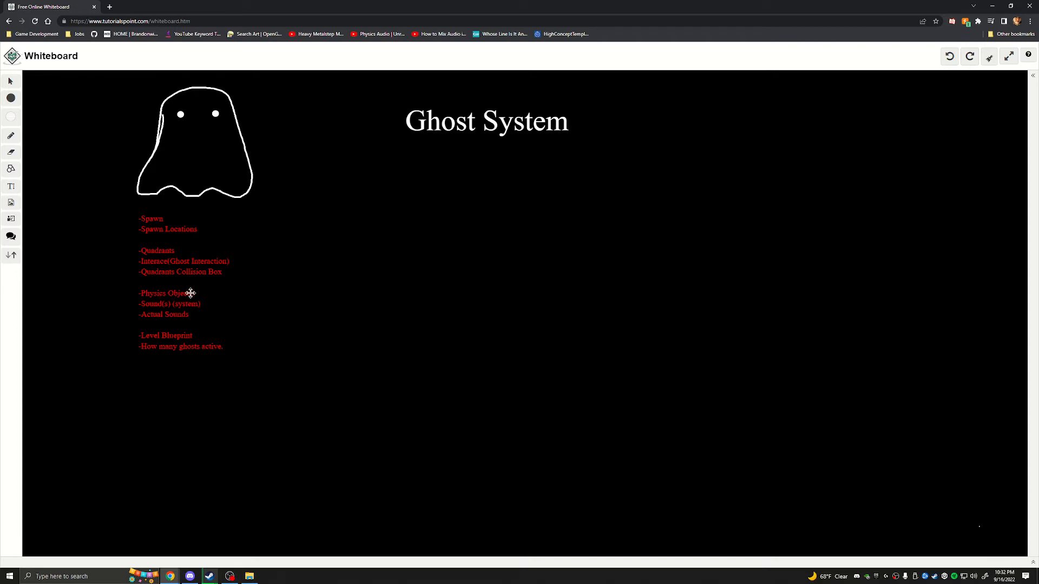
{"action": "mouse_move", "coordinate": [219, 301]}
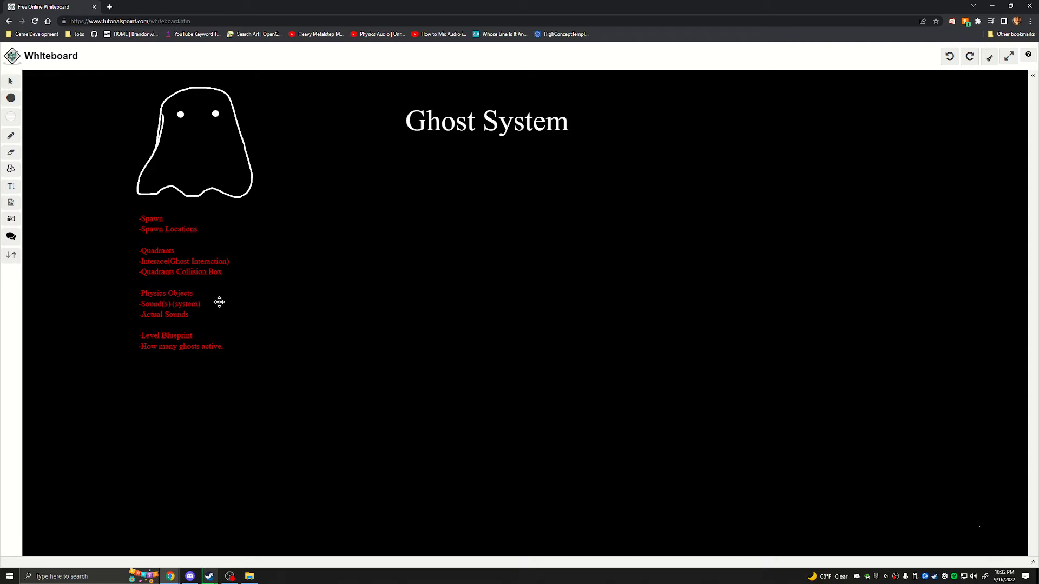
{"action": "mouse_move", "coordinate": [139, 315]}
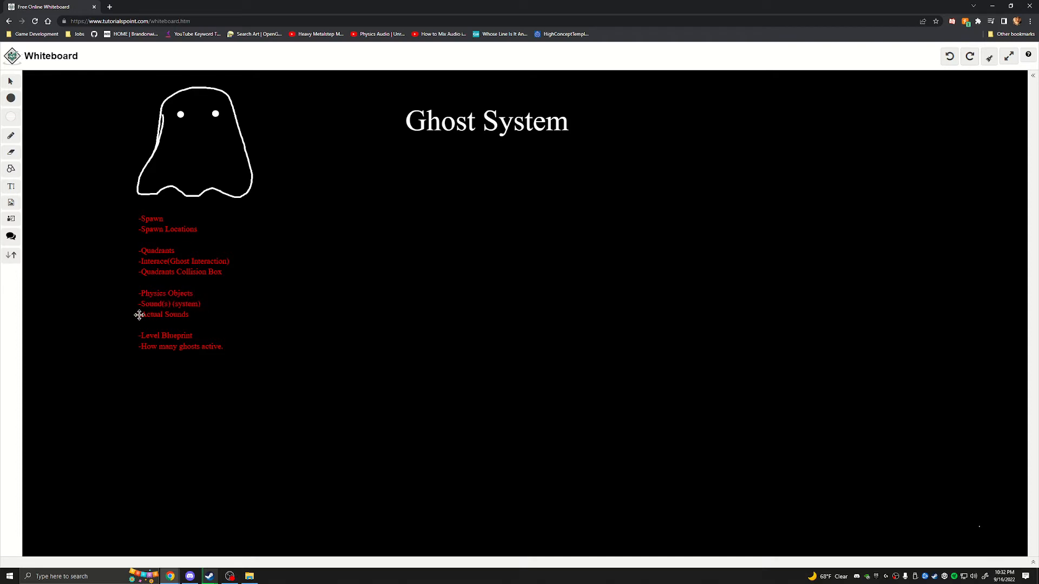
{"action": "mouse_move", "coordinate": [162, 310]}
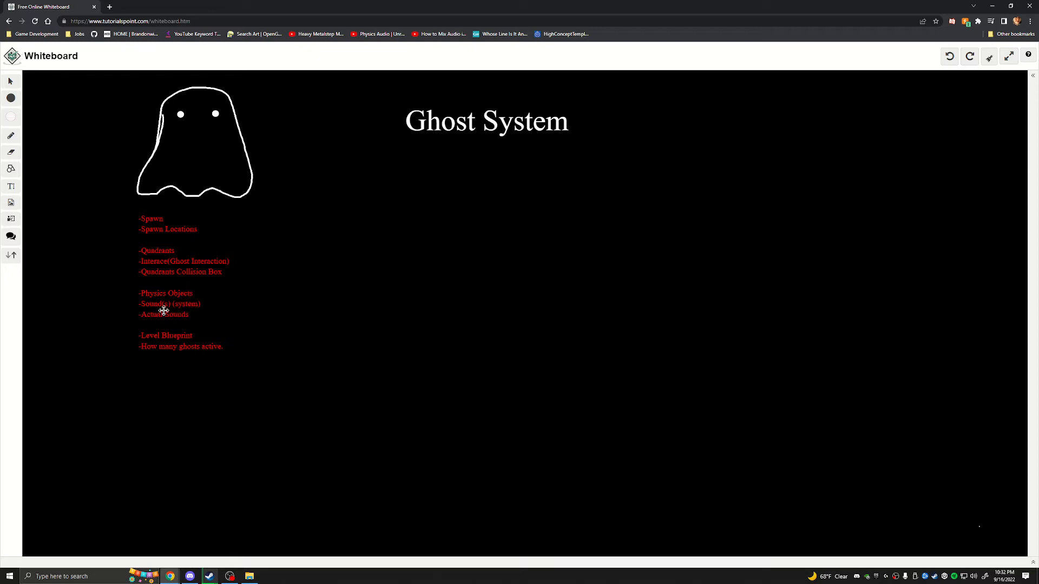
{"action": "mouse_move", "coordinate": [148, 336]}
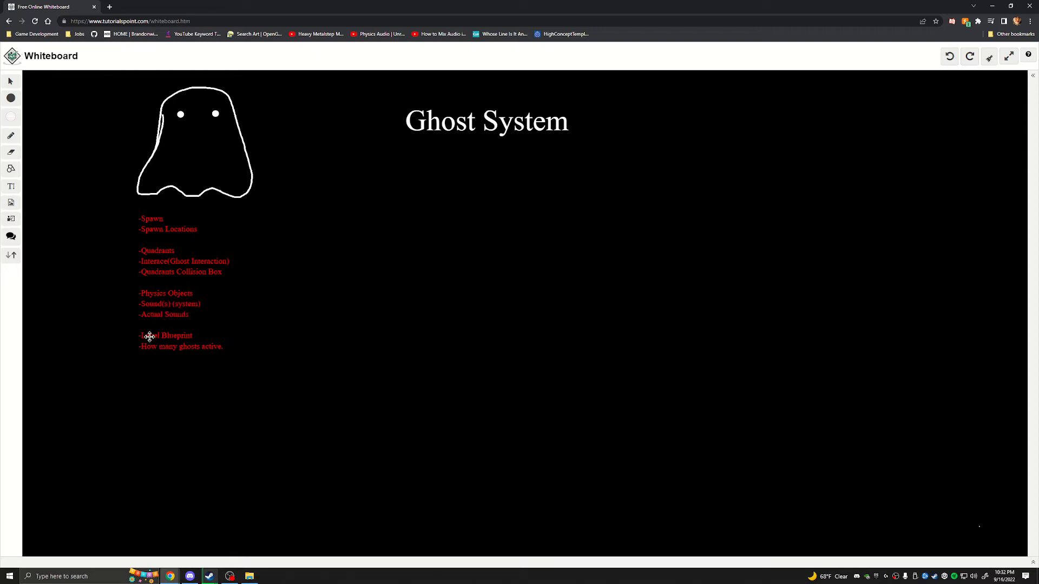
{"action": "mouse_move", "coordinate": [193, 336]}
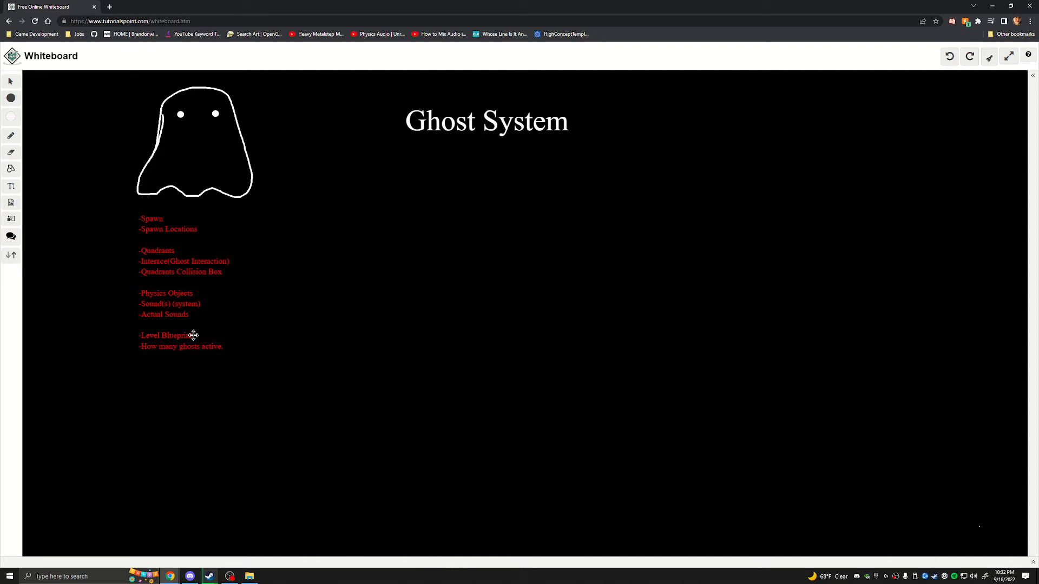
{"action": "mouse_move", "coordinate": [153, 349]}
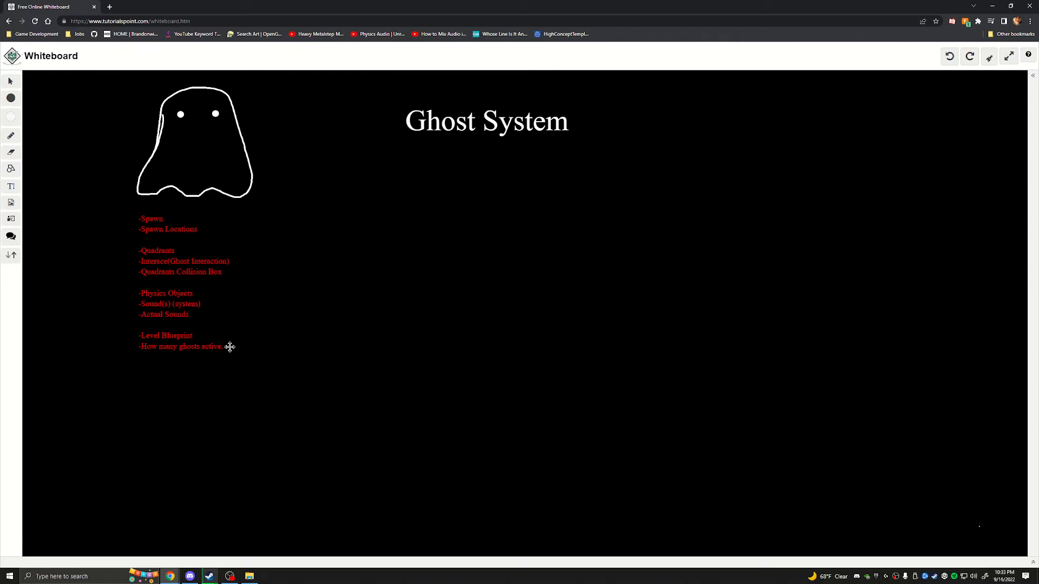
{"action": "mouse_move", "coordinate": [151, 369]}
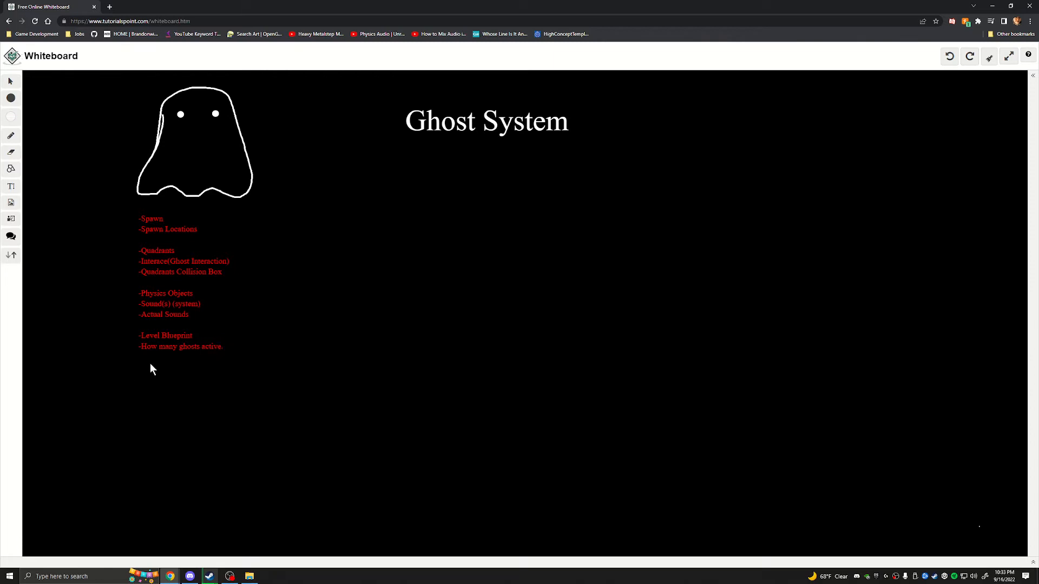
{"action": "mouse_move", "coordinate": [230, 345]}
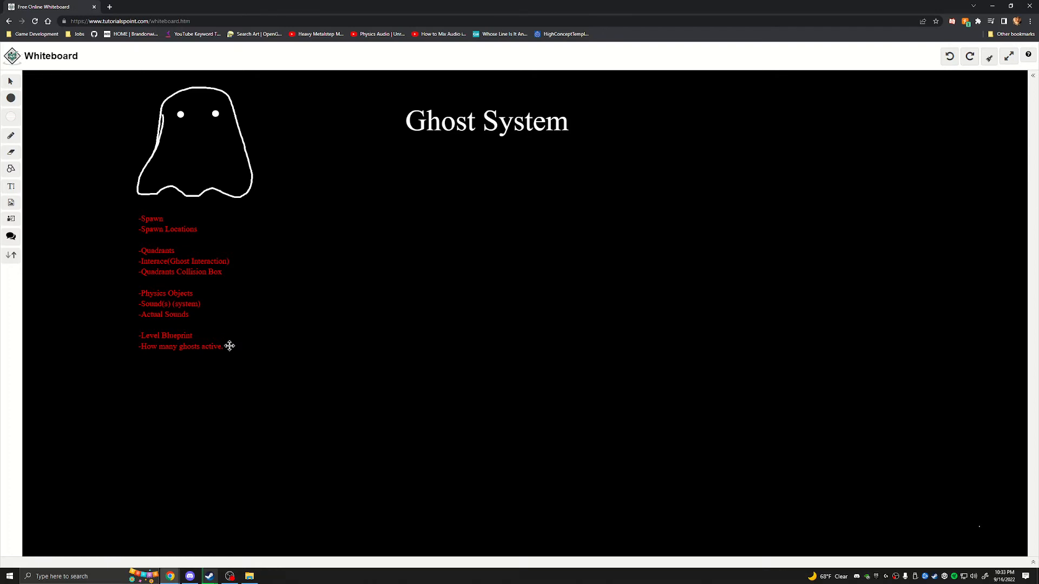
{"action": "mouse_move", "coordinate": [169, 349]}
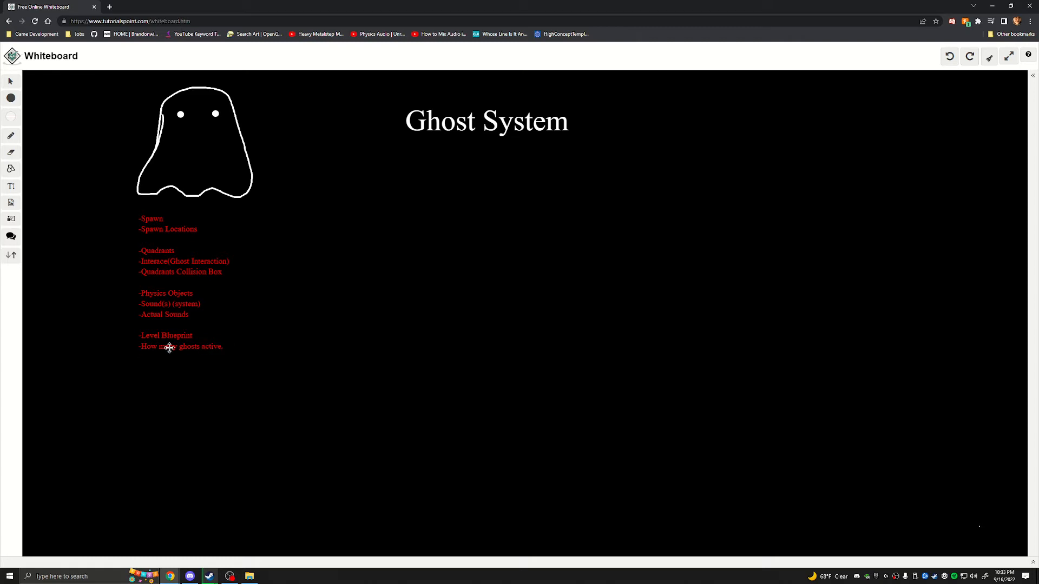
{"action": "mouse_move", "coordinate": [245, 362]}
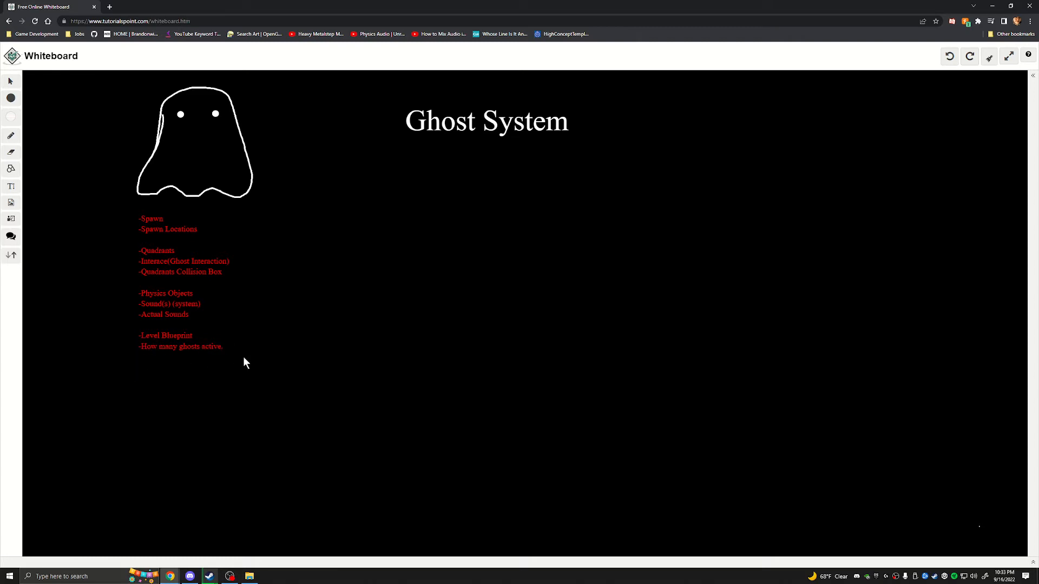
{"action": "mouse_move", "coordinate": [198, 340]}
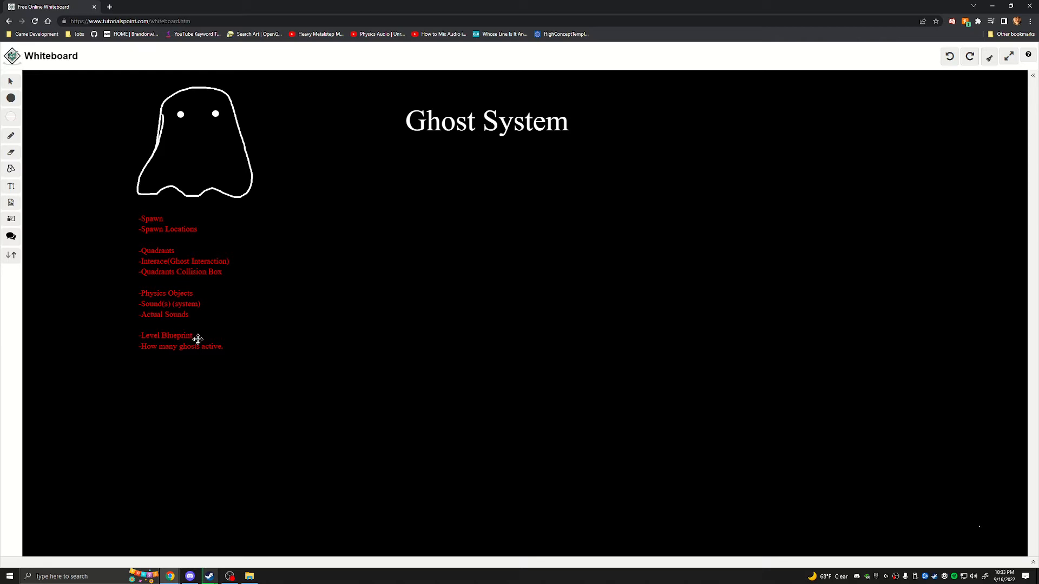
{"action": "mouse_move", "coordinate": [192, 137]}
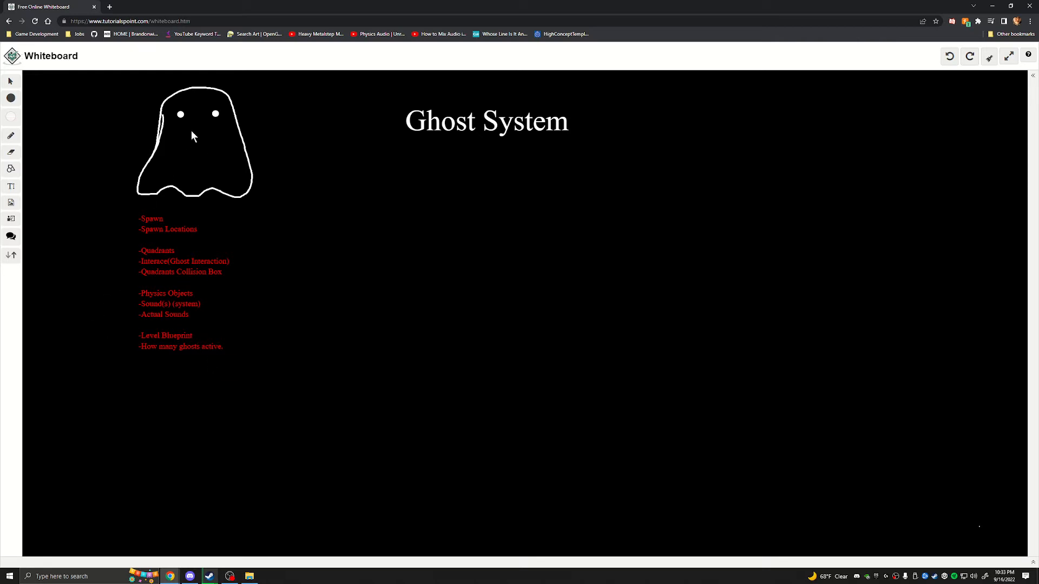
{"action": "mouse_move", "coordinate": [10, 177]}
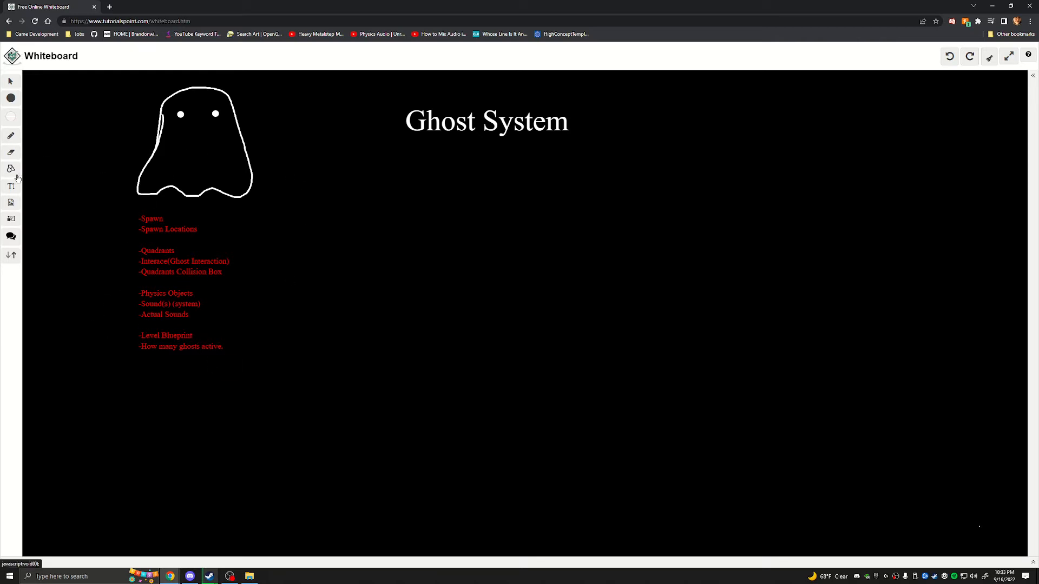
Reopen the red notes list, add 'Ambiance', and insert further entries on other lines.
{"action": "left_click", "coordinate": [11, 186]}
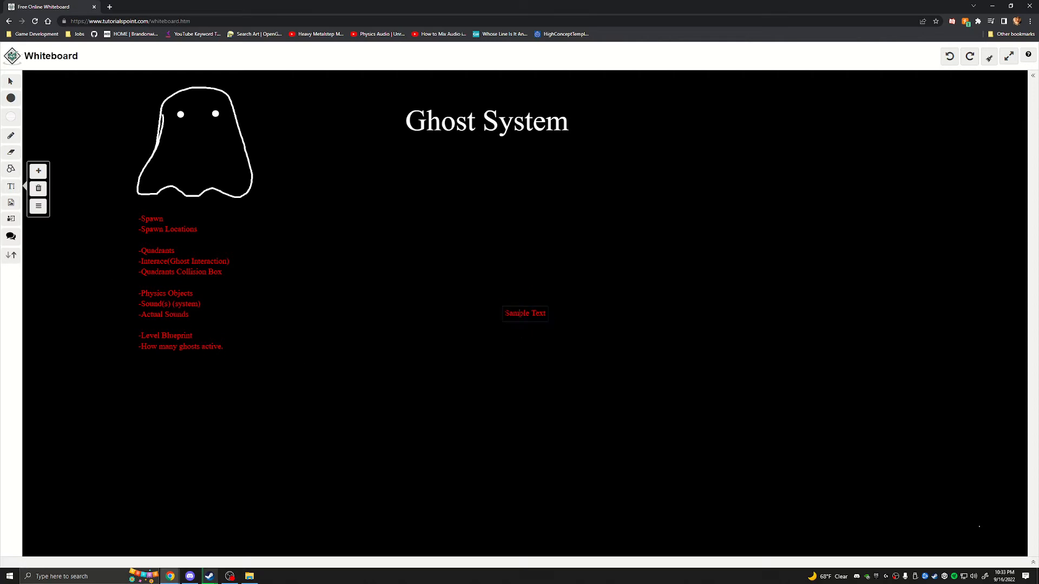
{"action": "left_click", "coordinate": [184, 278]}
{"action": "type", "text": "-"}
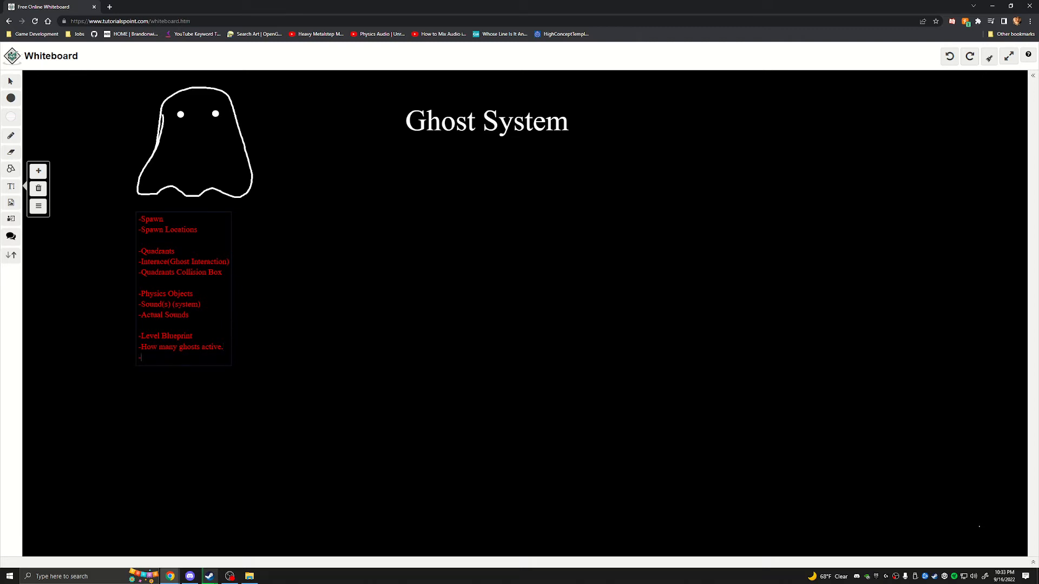
{"action": "type", "text": "Ambiance"}
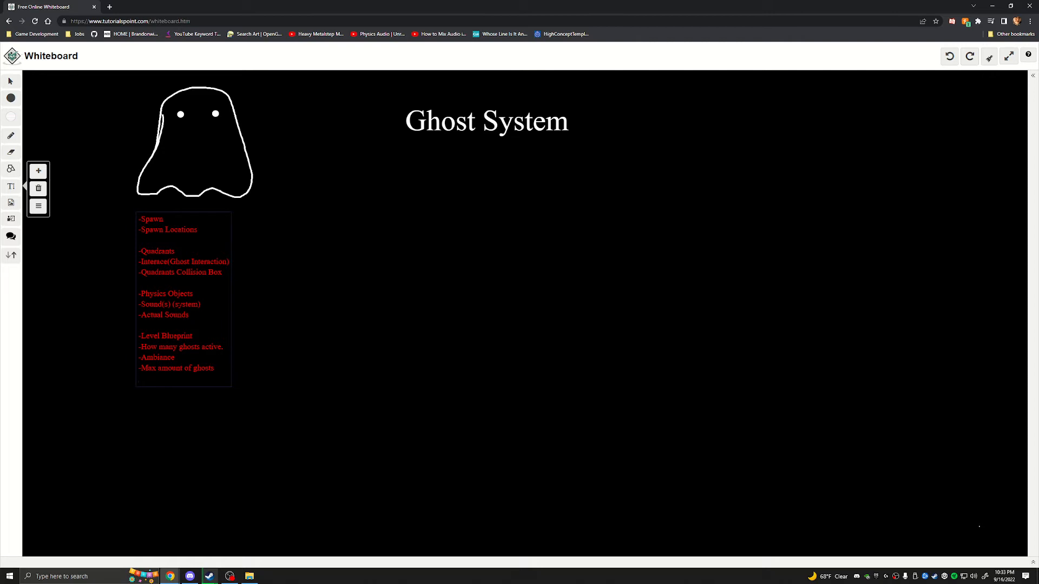
{"action": "left_click", "coordinate": [139, 378]}
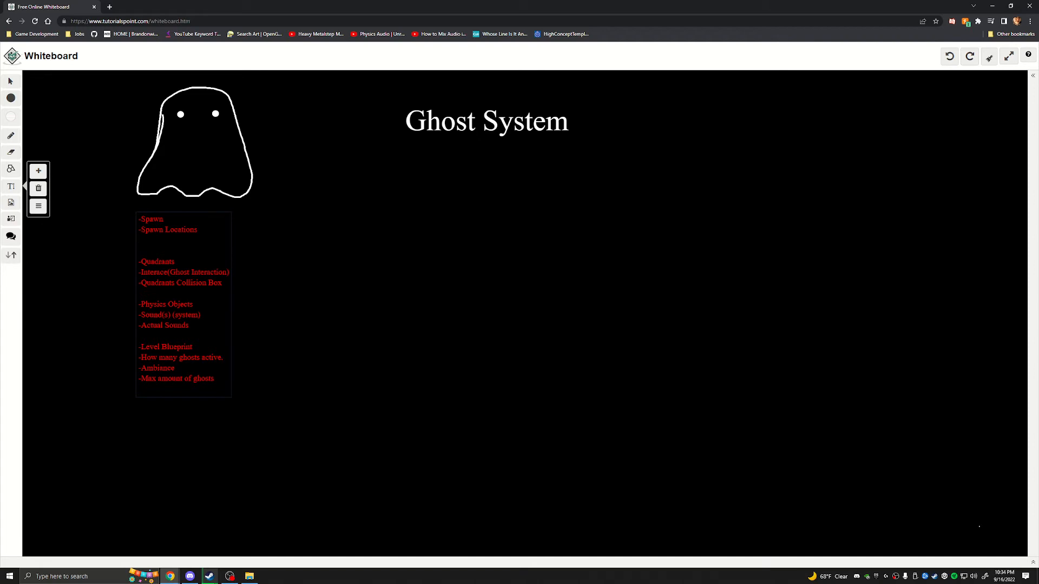
{"action": "left_click", "coordinate": [139, 240]}
{"action": "type", "text": "-Abyss room, teleport the ghosts, temporarily."}
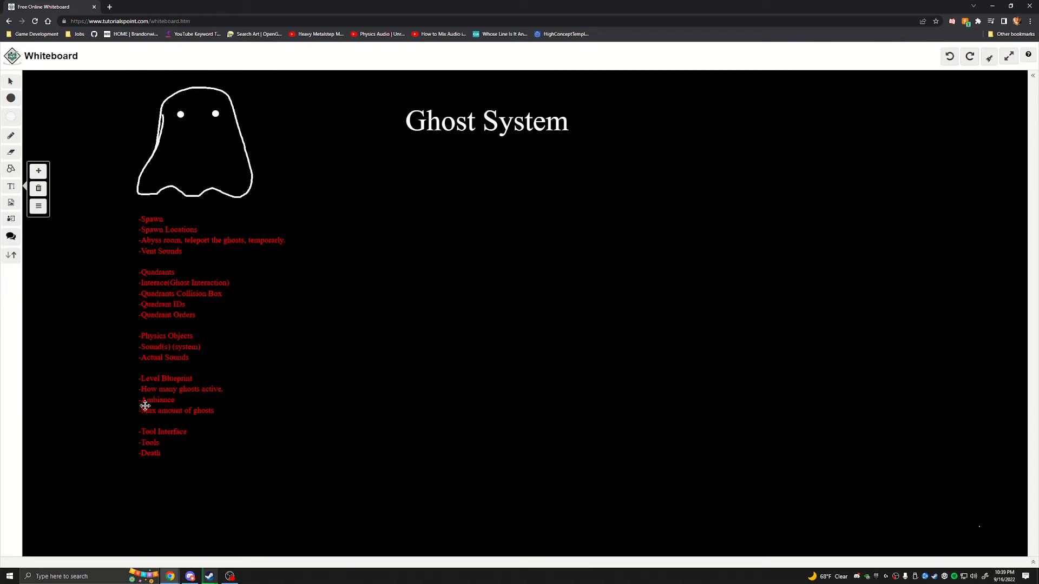
{"action": "mouse_move", "coordinate": [100, 302]}
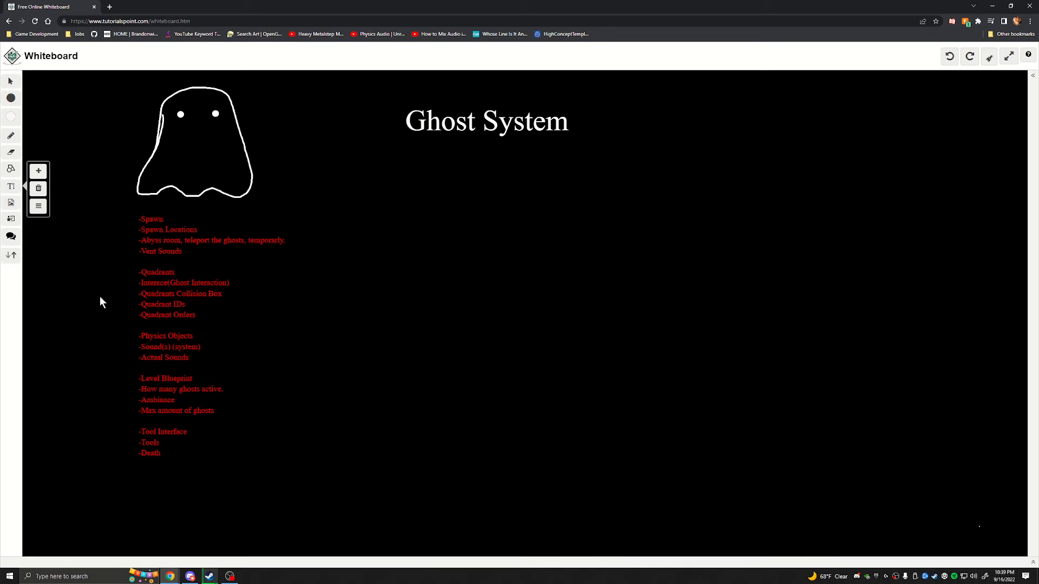
{"action": "mouse_move", "coordinate": [141, 286]}
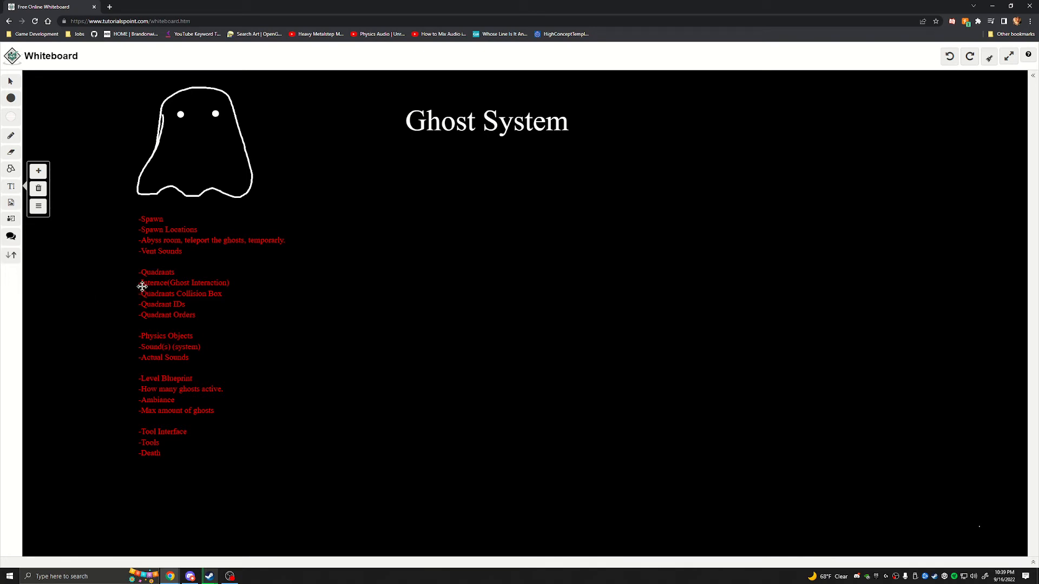
{"action": "mouse_move", "coordinate": [156, 232]}
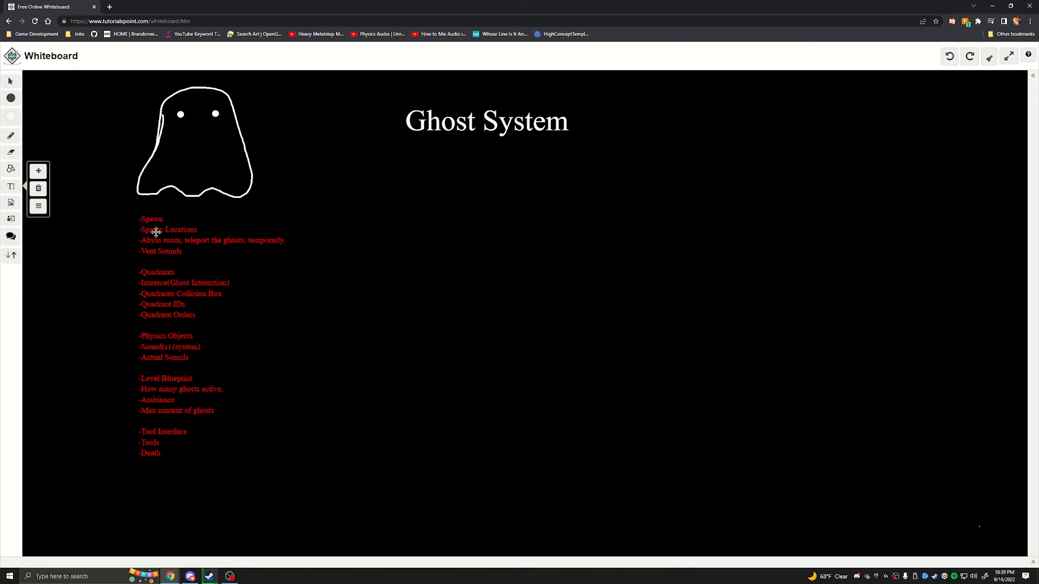
{"action": "mouse_move", "coordinate": [76, 159]}
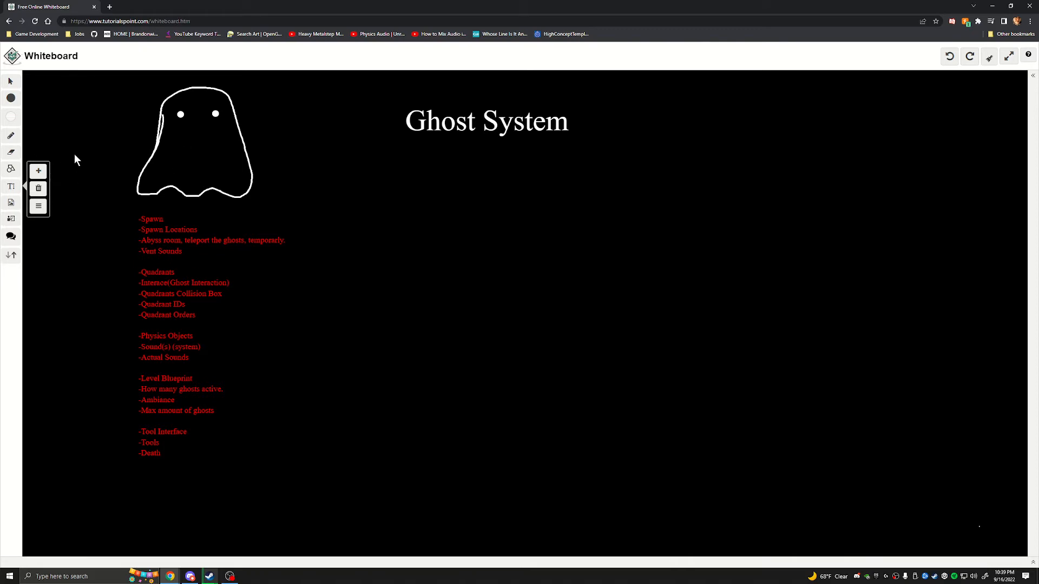
Pick blue from the colour palette and draw freehand strokes below the title.
{"action": "left_click", "coordinate": [11, 136]}
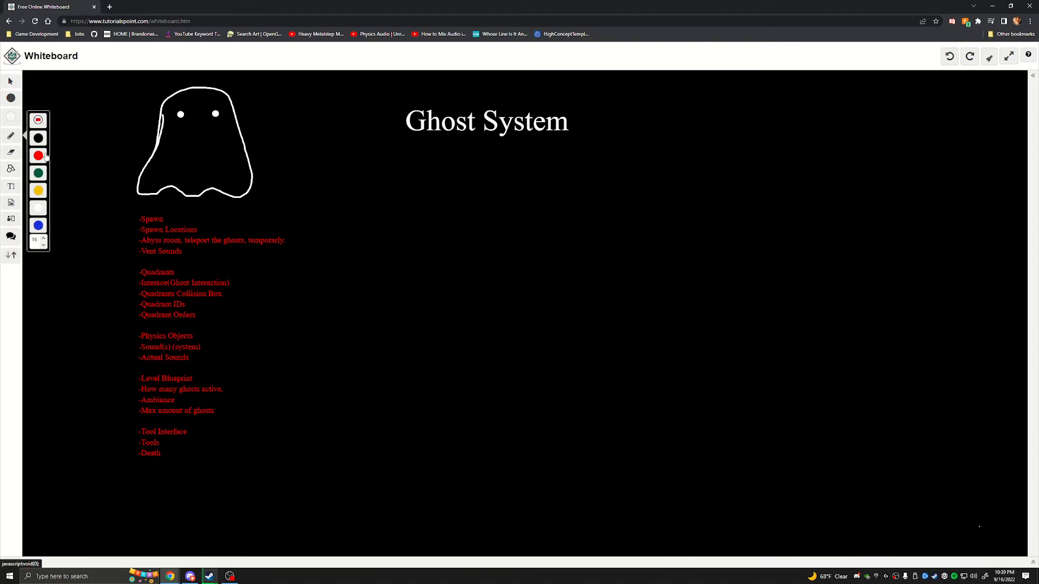
{"action": "left_click", "coordinate": [38, 225]}
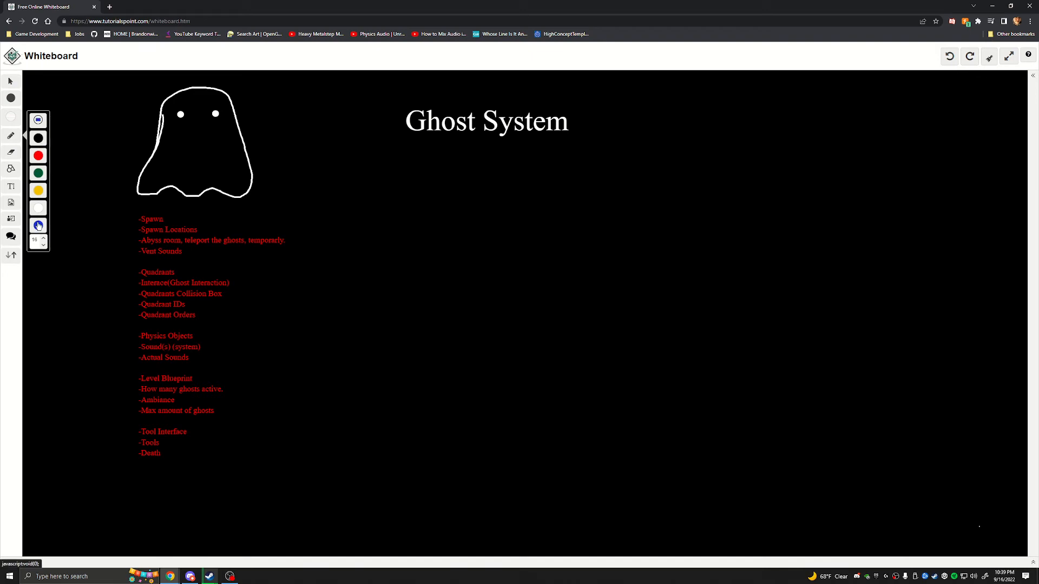
{"action": "left_click", "coordinate": [38, 225]}
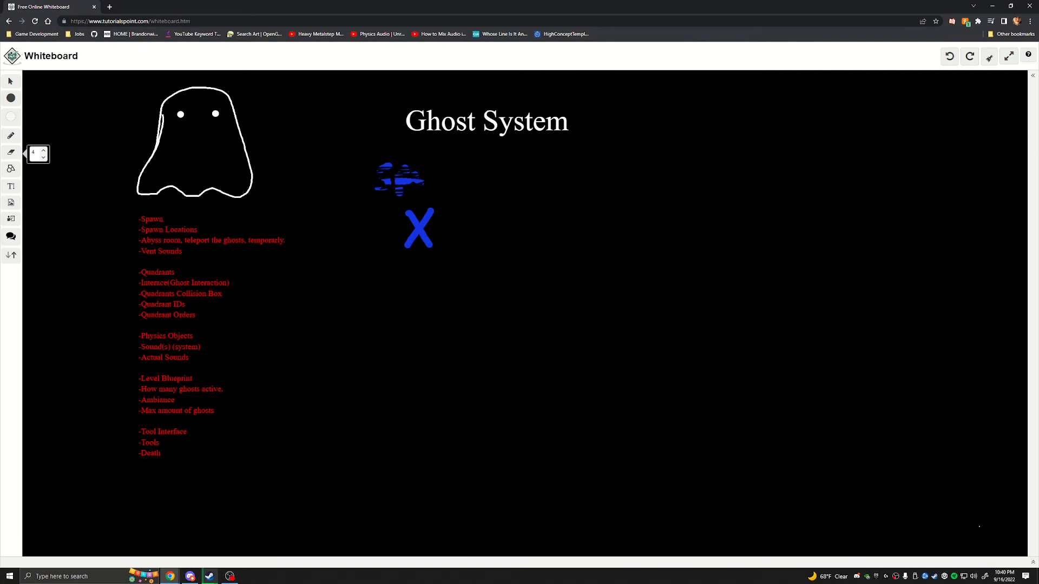
Open the colour choices to begin sketching the Quadrants diagram.
{"action": "left_click", "coordinate": [11, 136]}
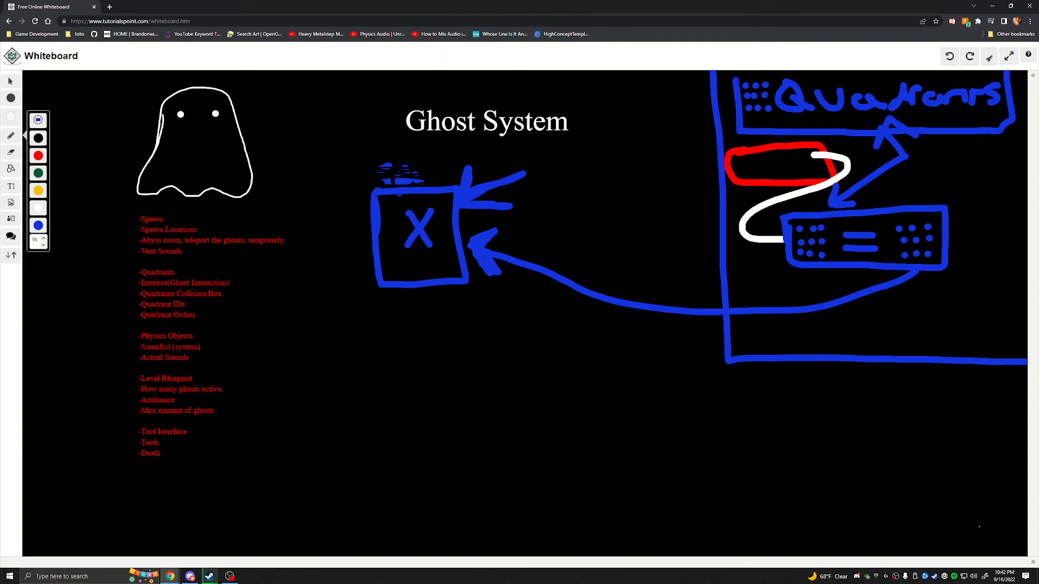
{"action": "left_click_drag", "start_coordinate": [397, 213], "coordinate": [430, 258]}
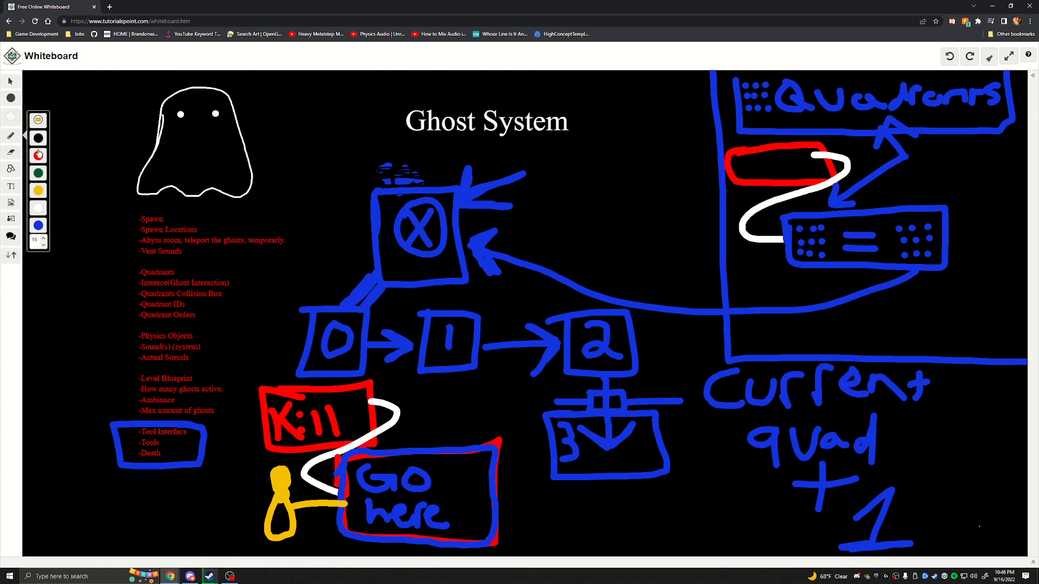
Draw a red L-shaped stroke along the ghost's left and bottom edges.
{"action": "left_click_drag", "start_coordinate": [103, 93], "coordinate": [282, 216]}
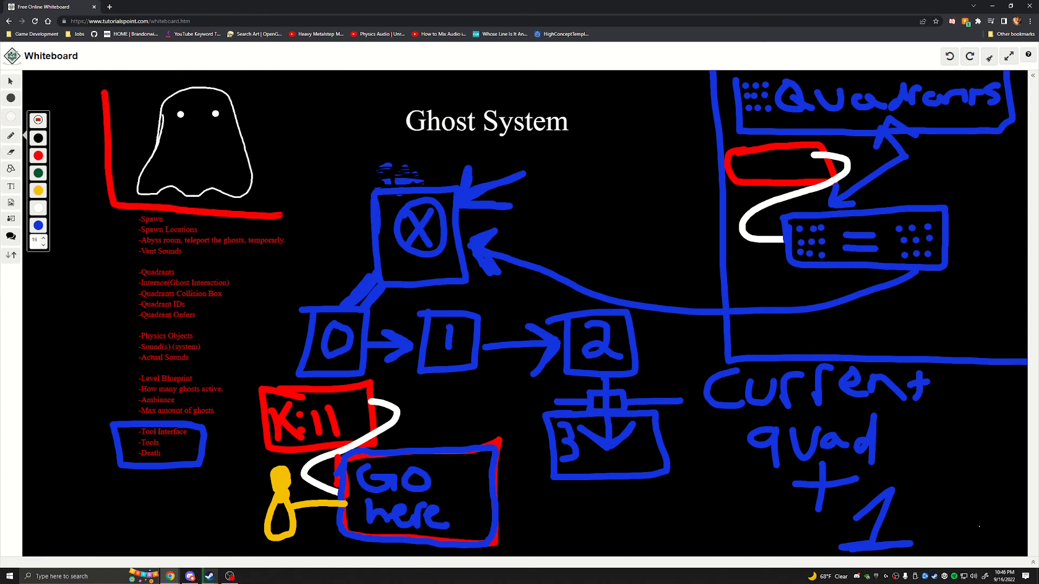